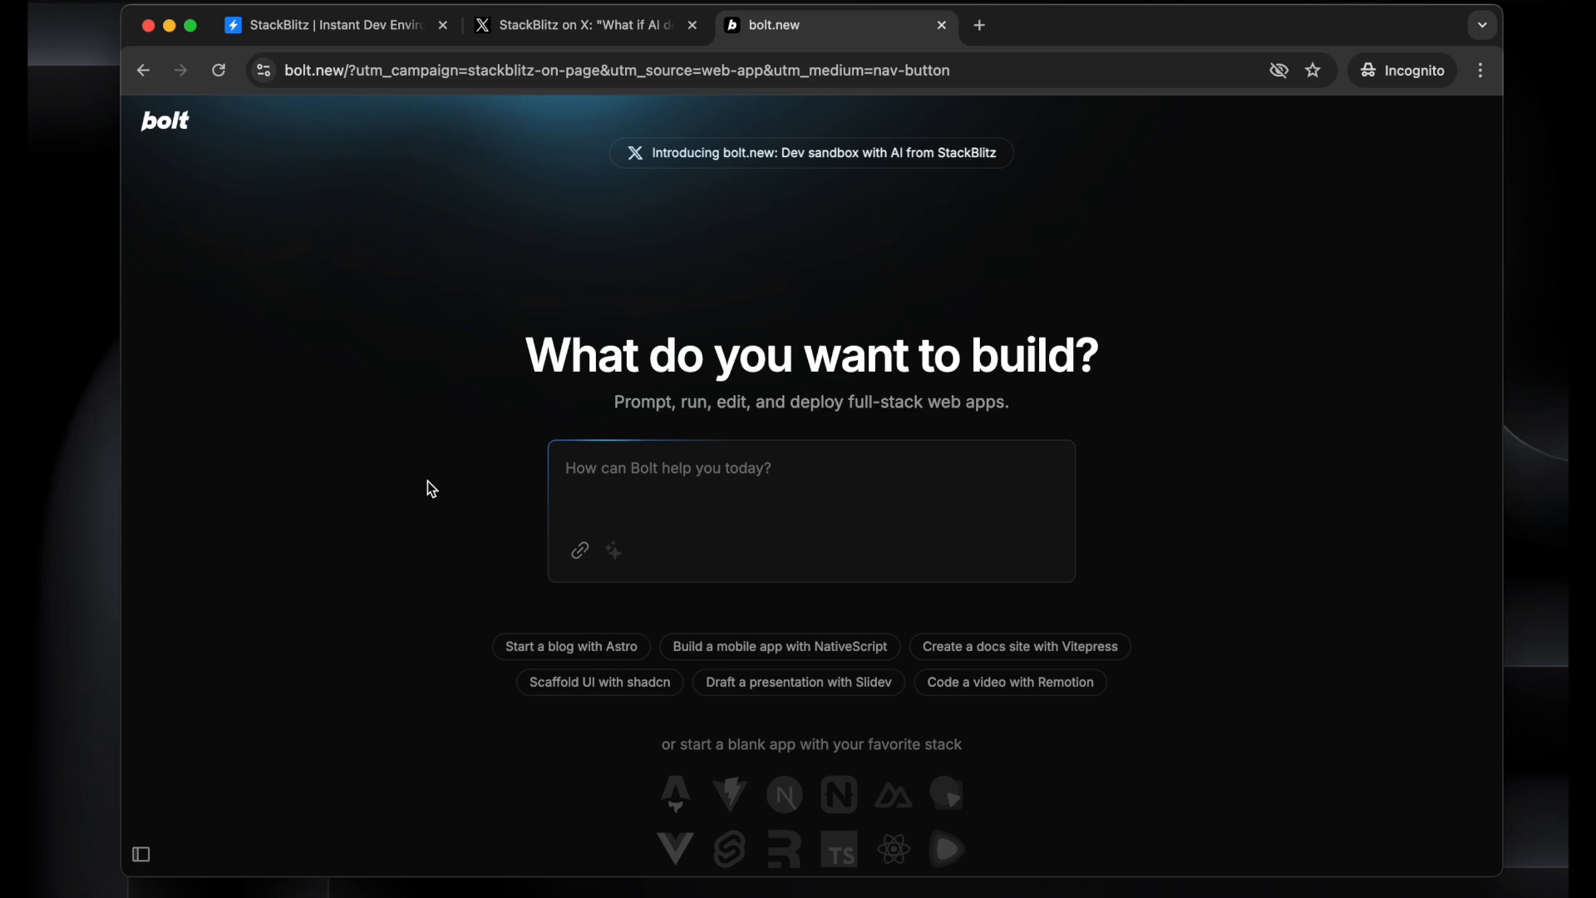
mouse_move(626, 492)
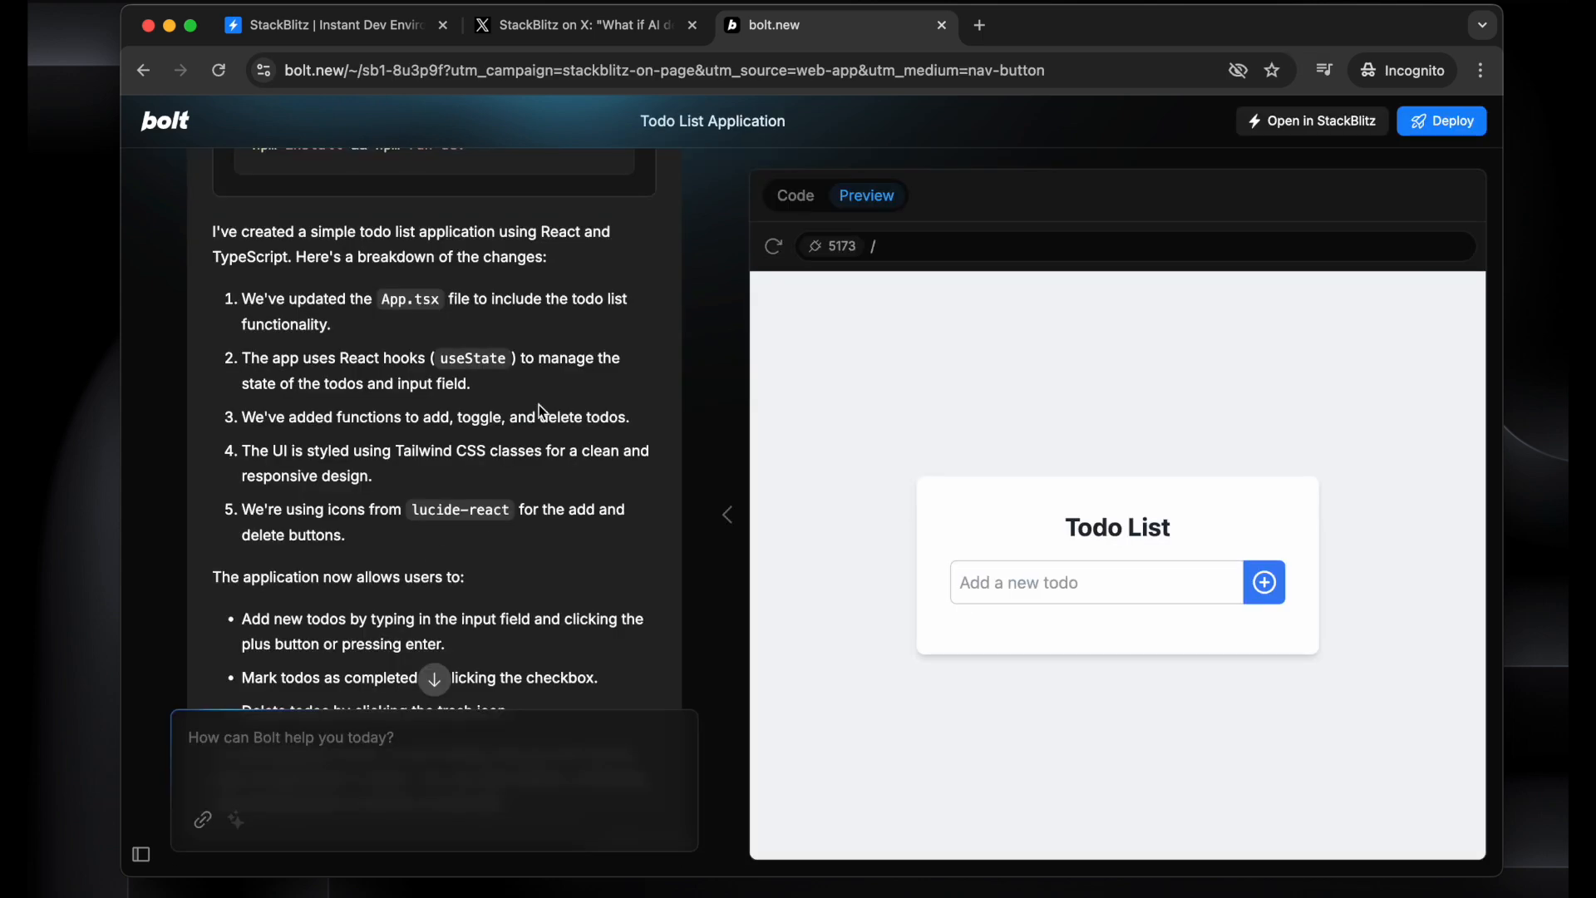
Review the generated code, switch to the running app preview, then move to the StackBlitz tab
scroll(up, 3)
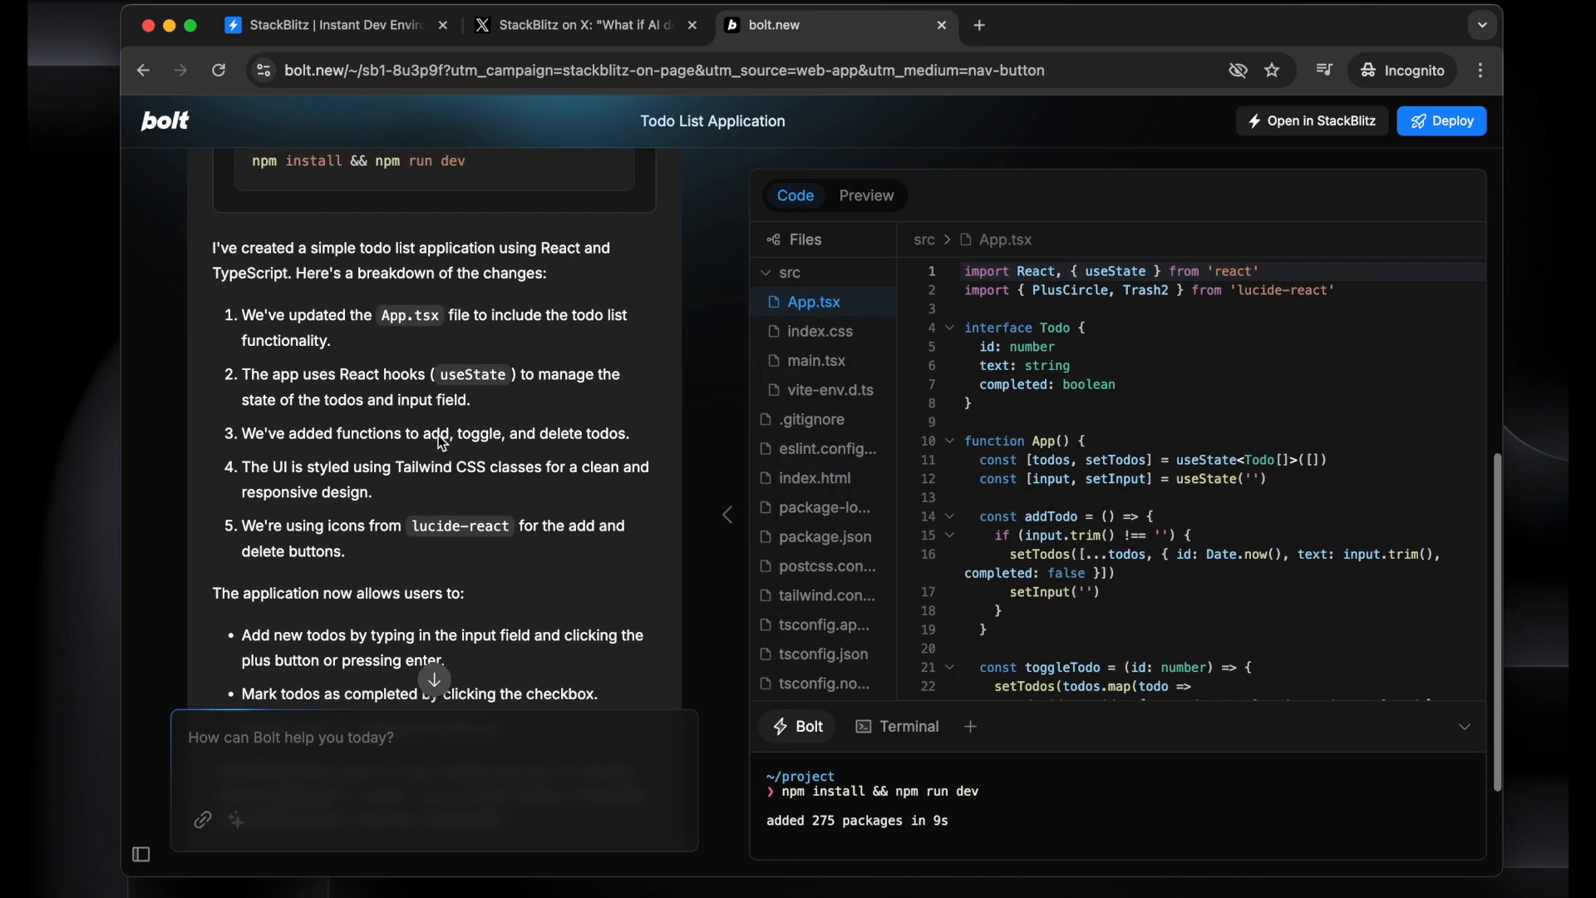
mouse_move(387, 417)
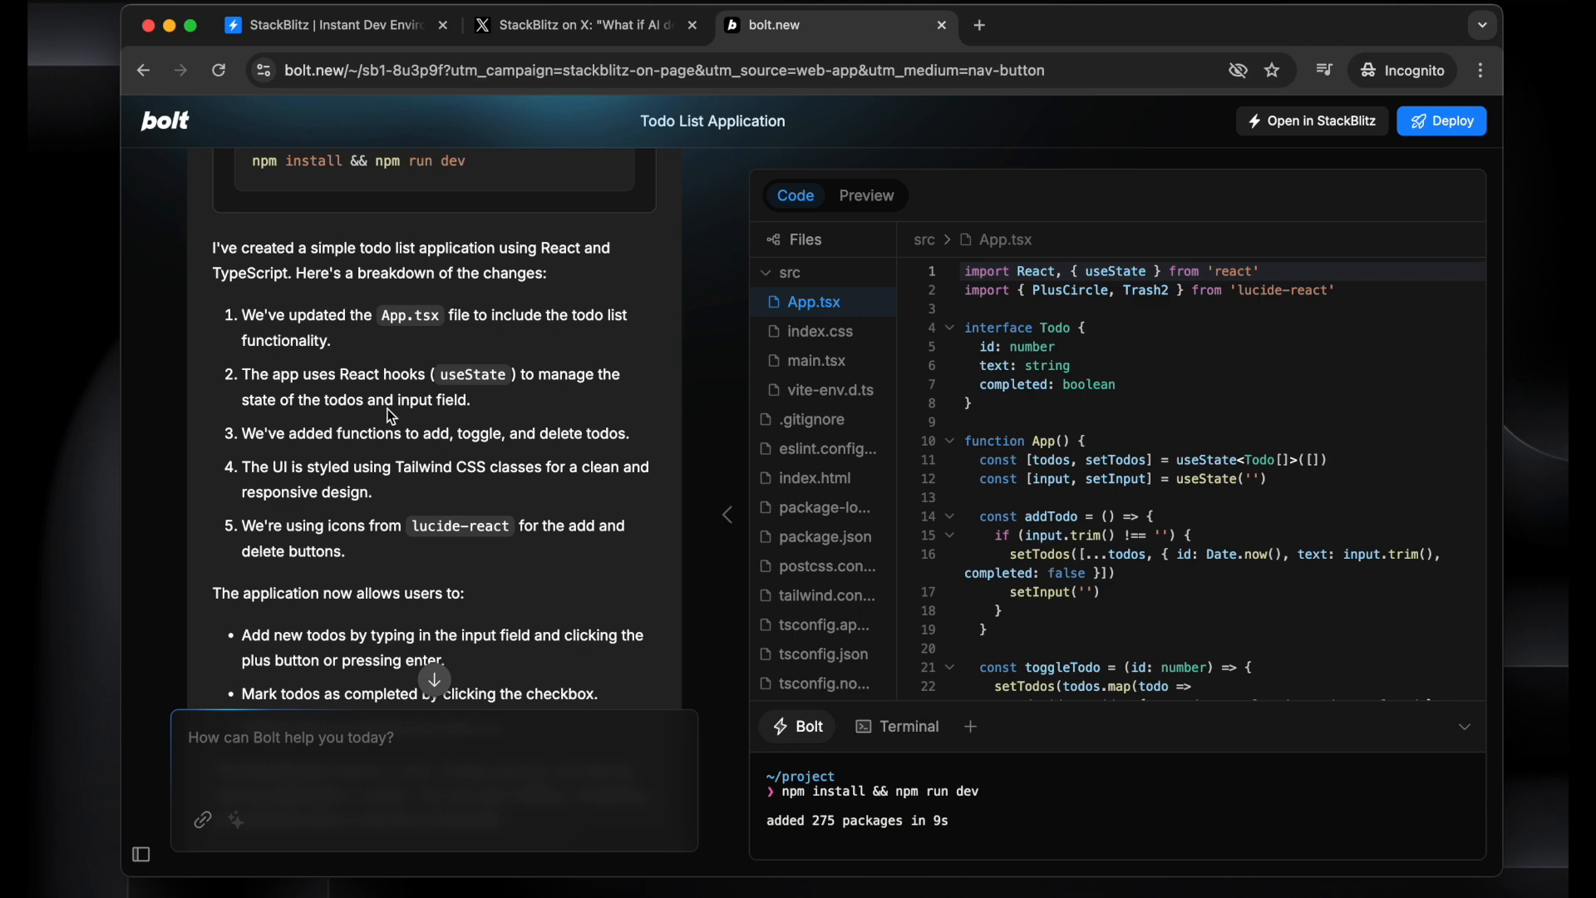
click(864, 196)
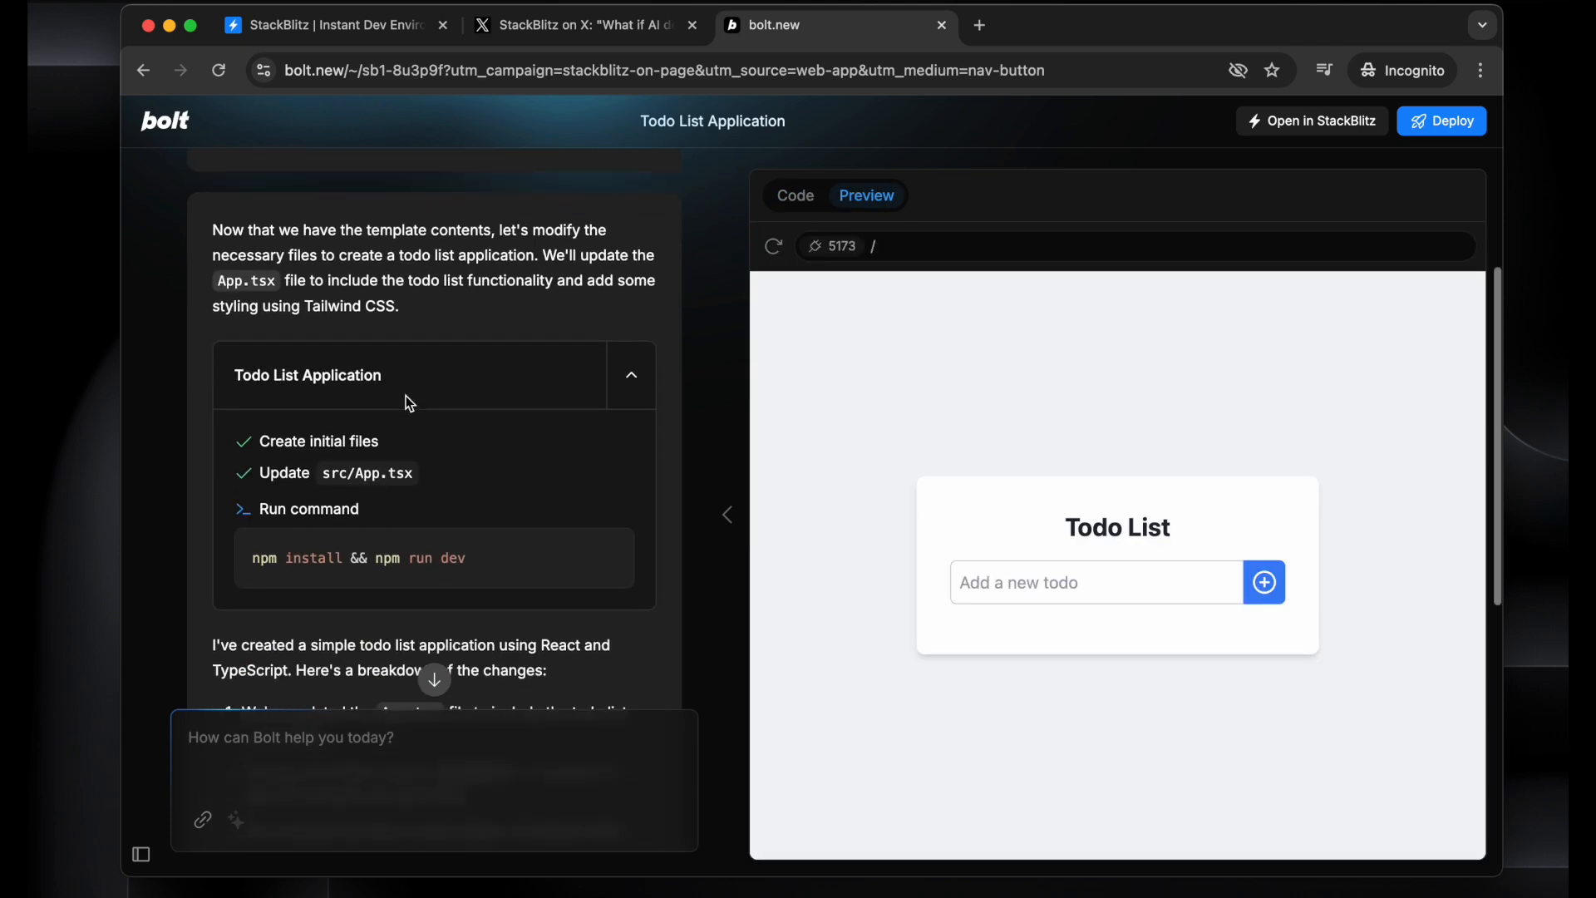
scroll(down, 3)
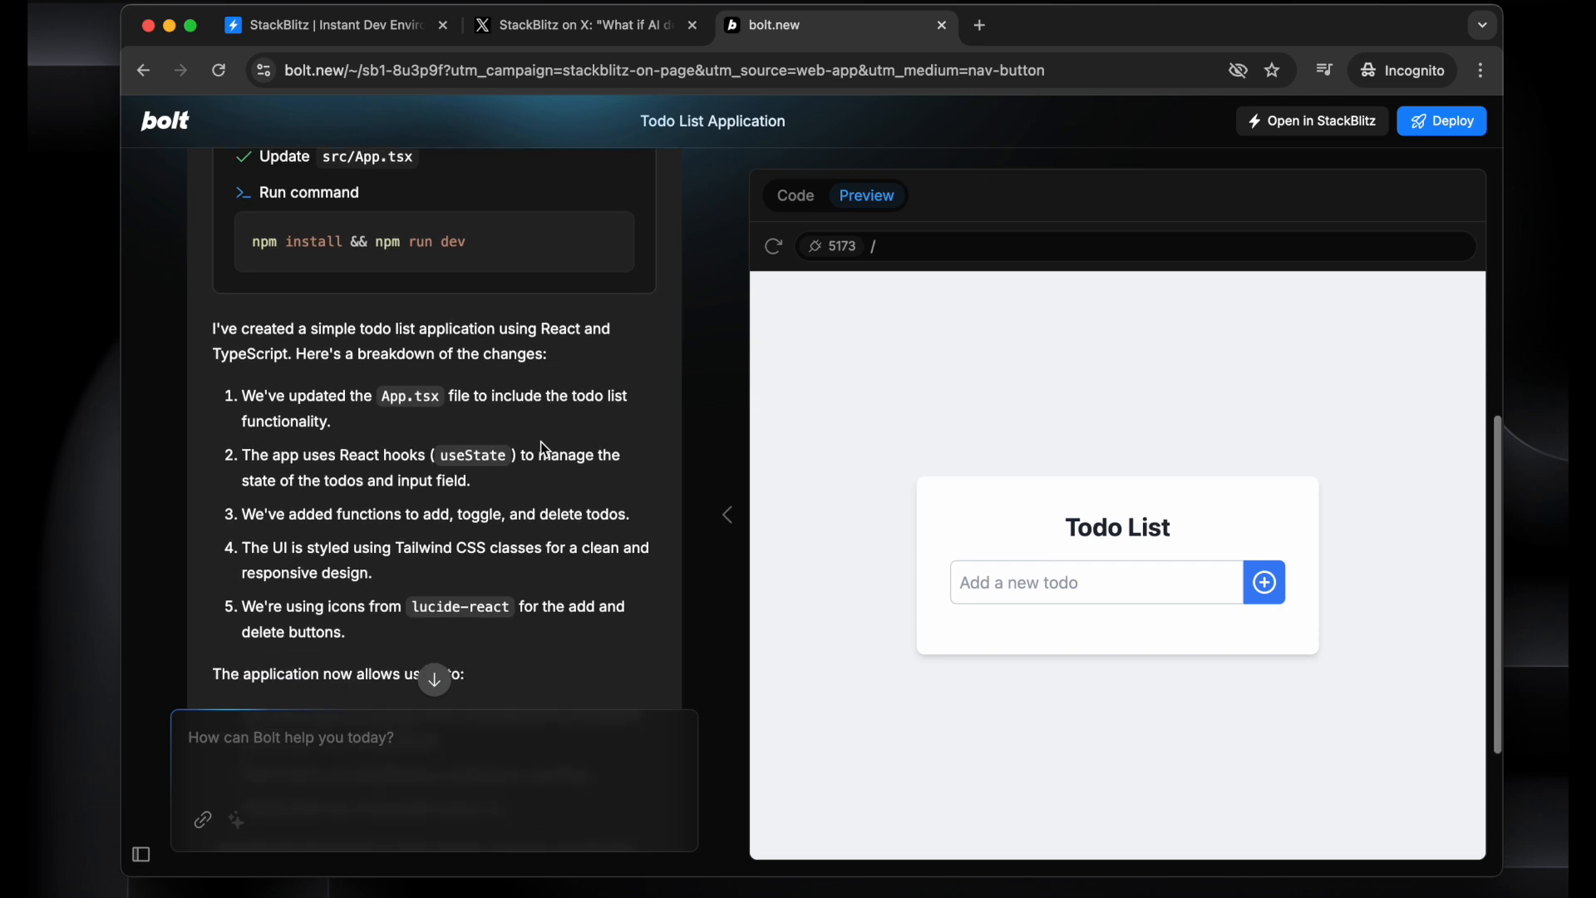
mouse_move(477, 419)
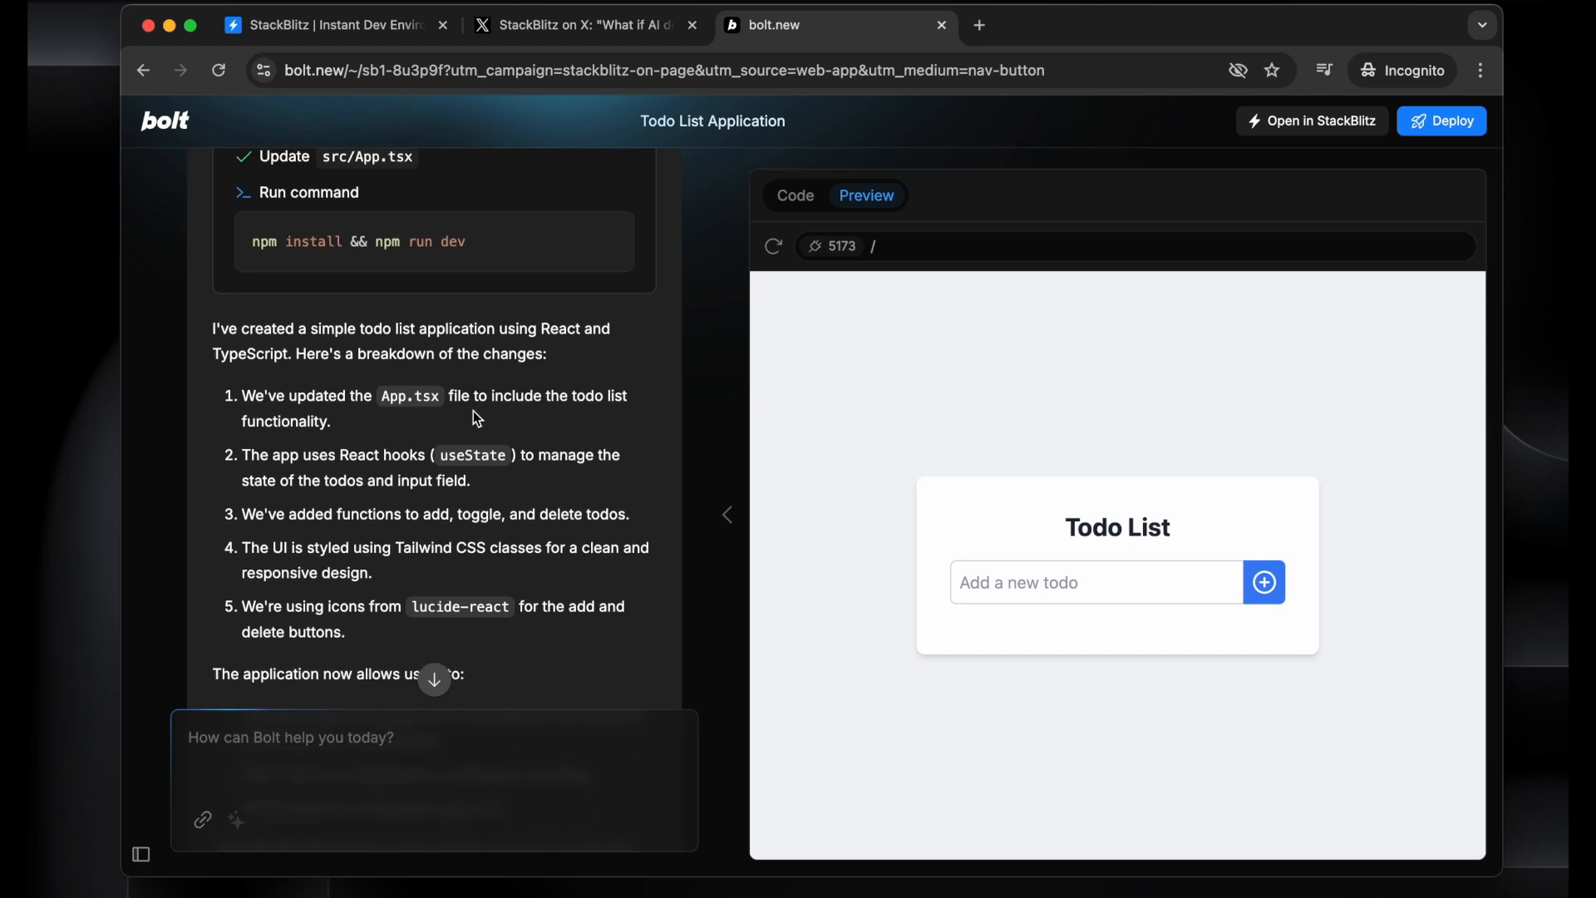
click(336, 25)
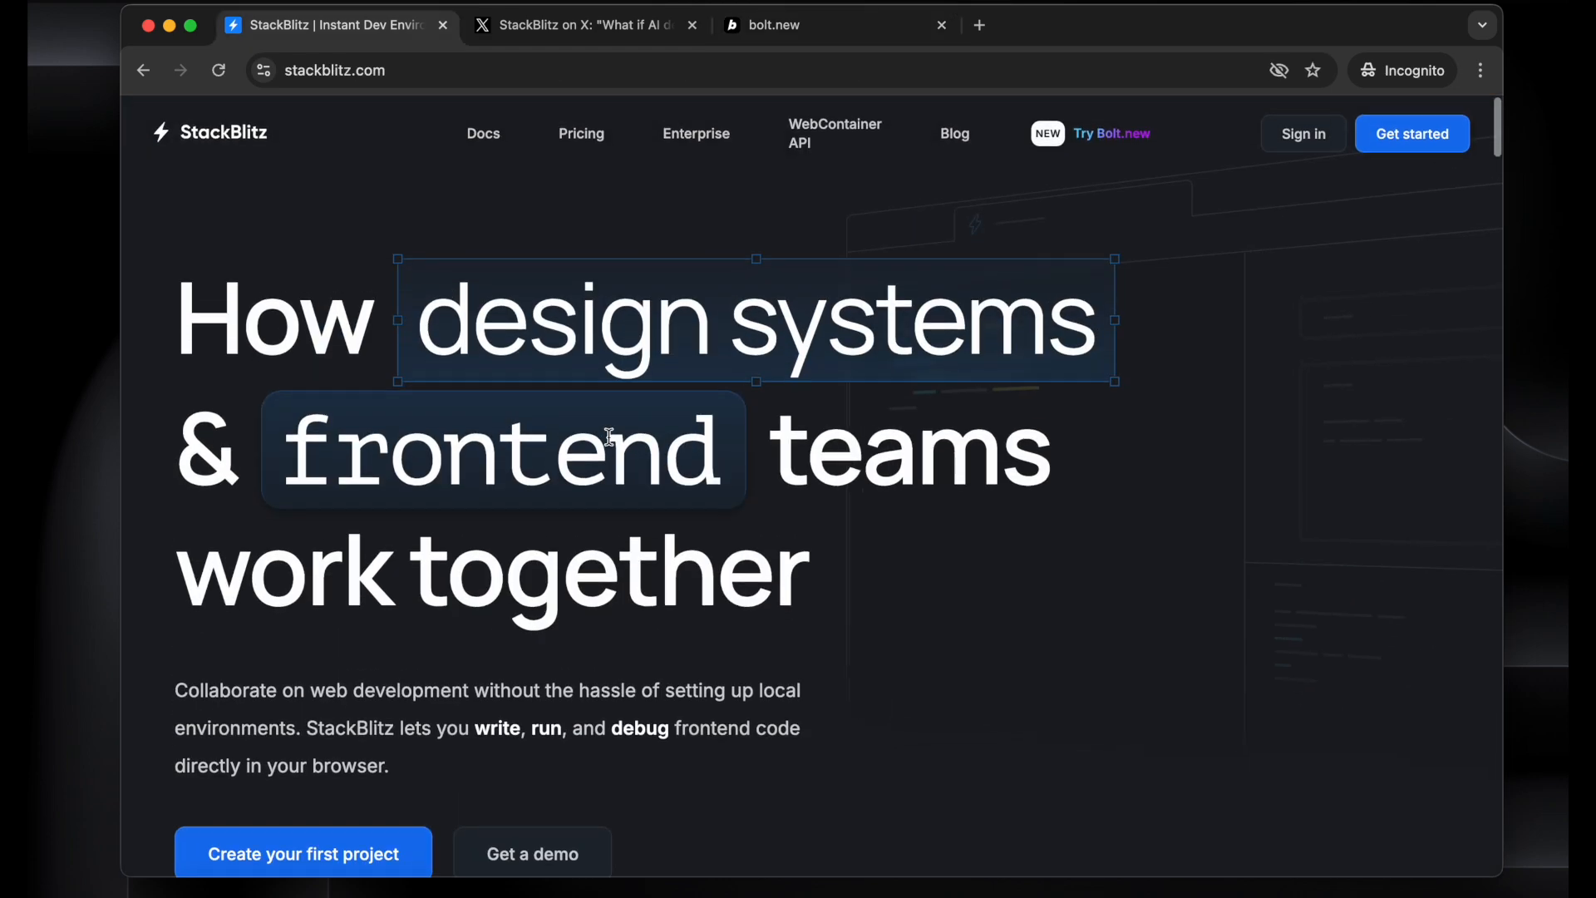
Browse the StackBlitz homepage and the bolt.new announcement post, then return to the bolt.new start page
scroll(down, 3)
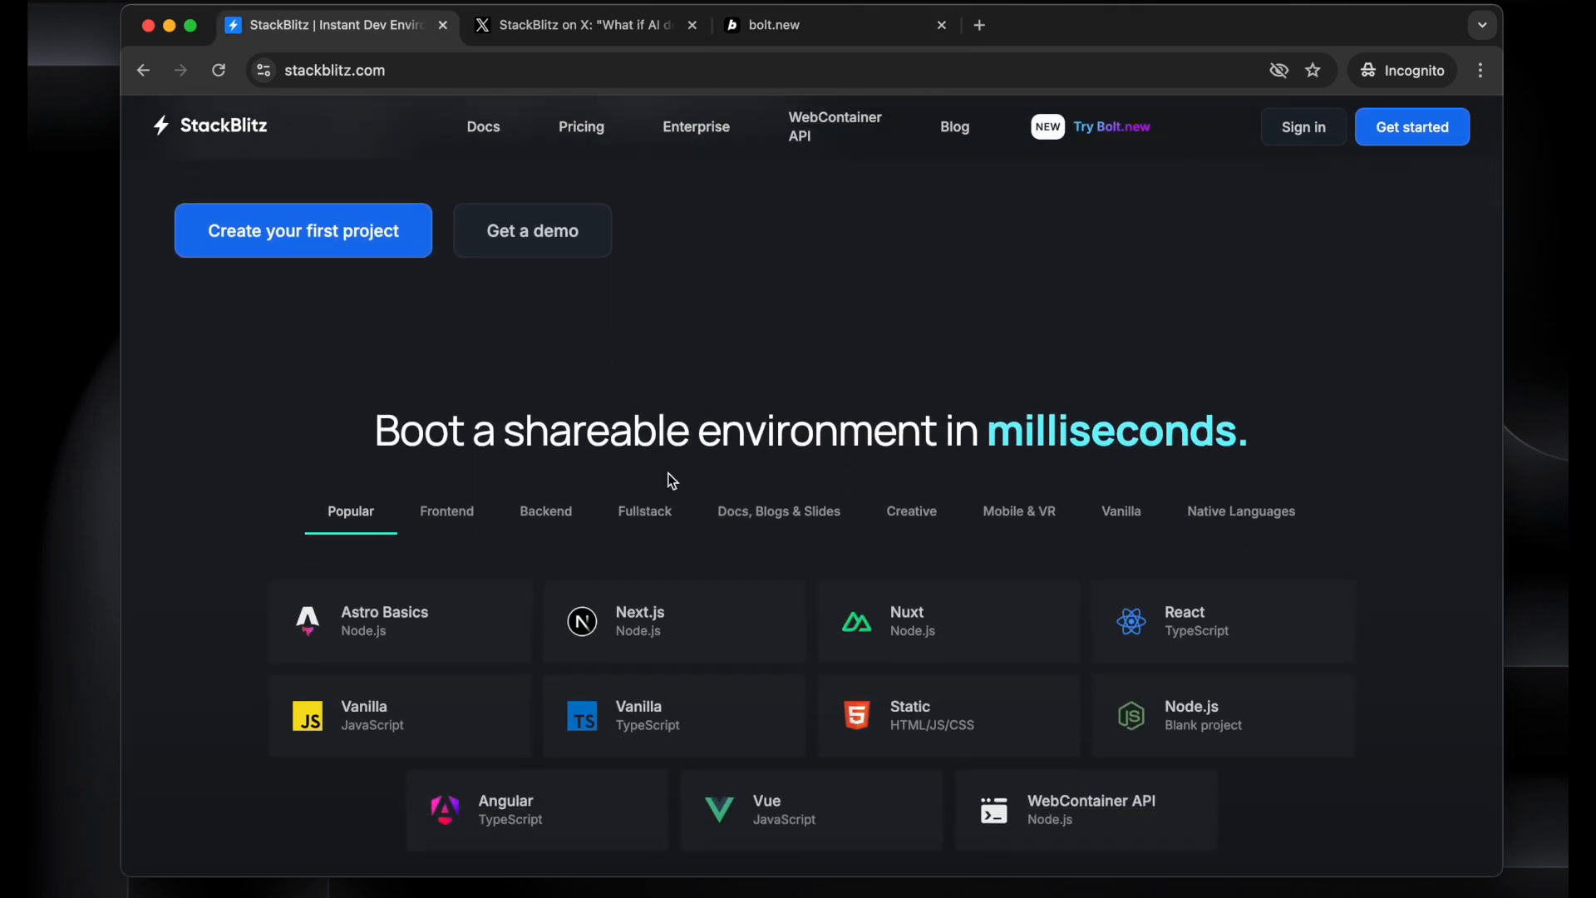
click(578, 25)
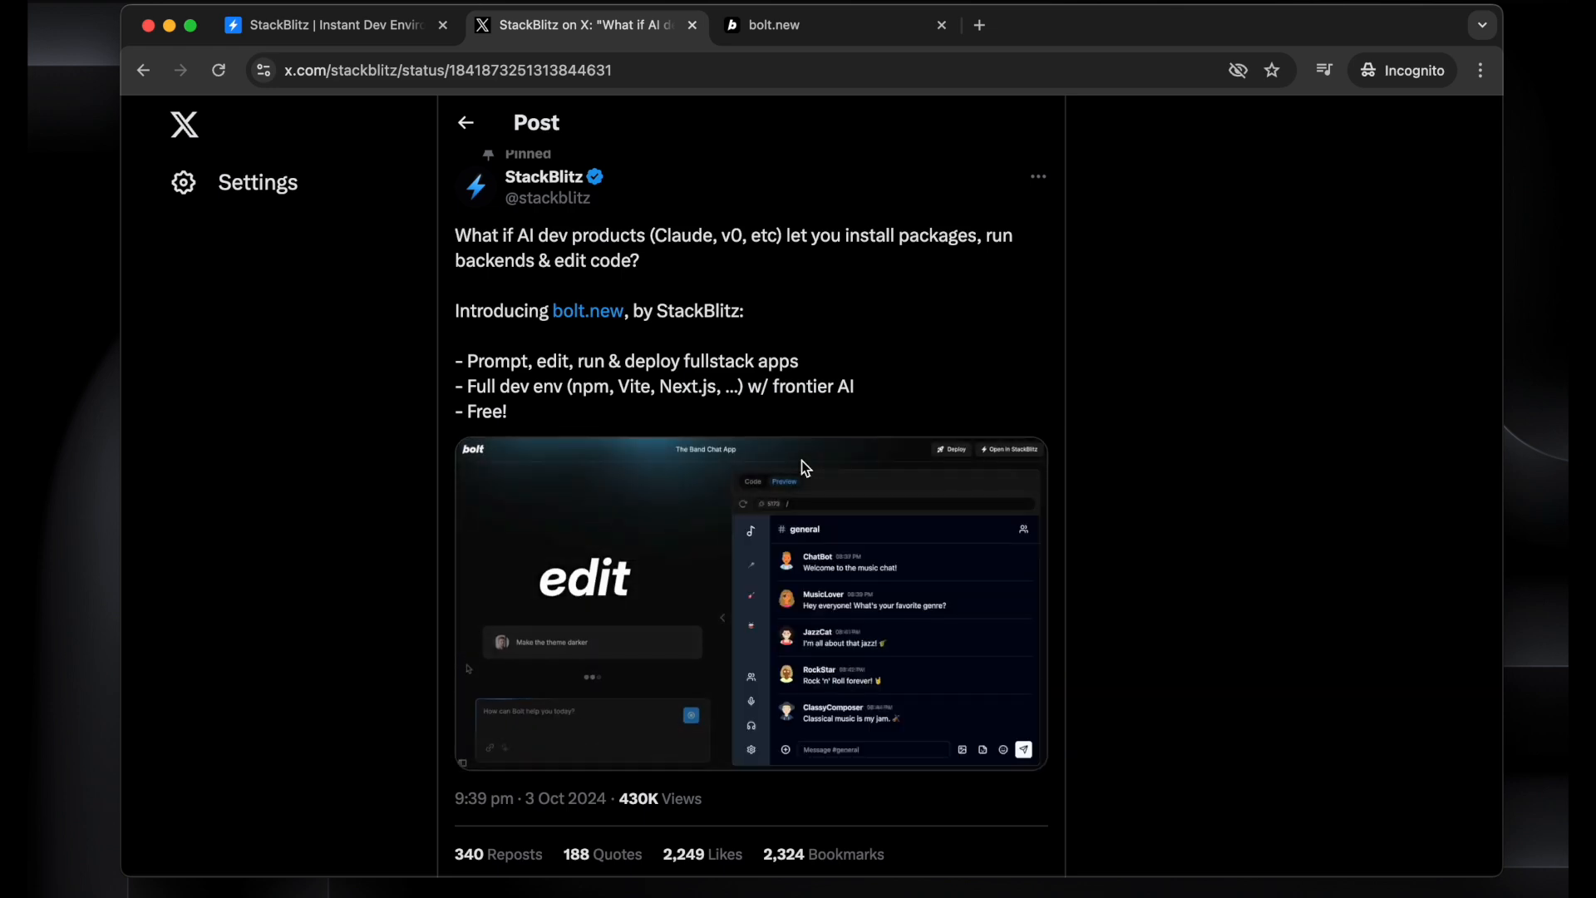
click(773, 25)
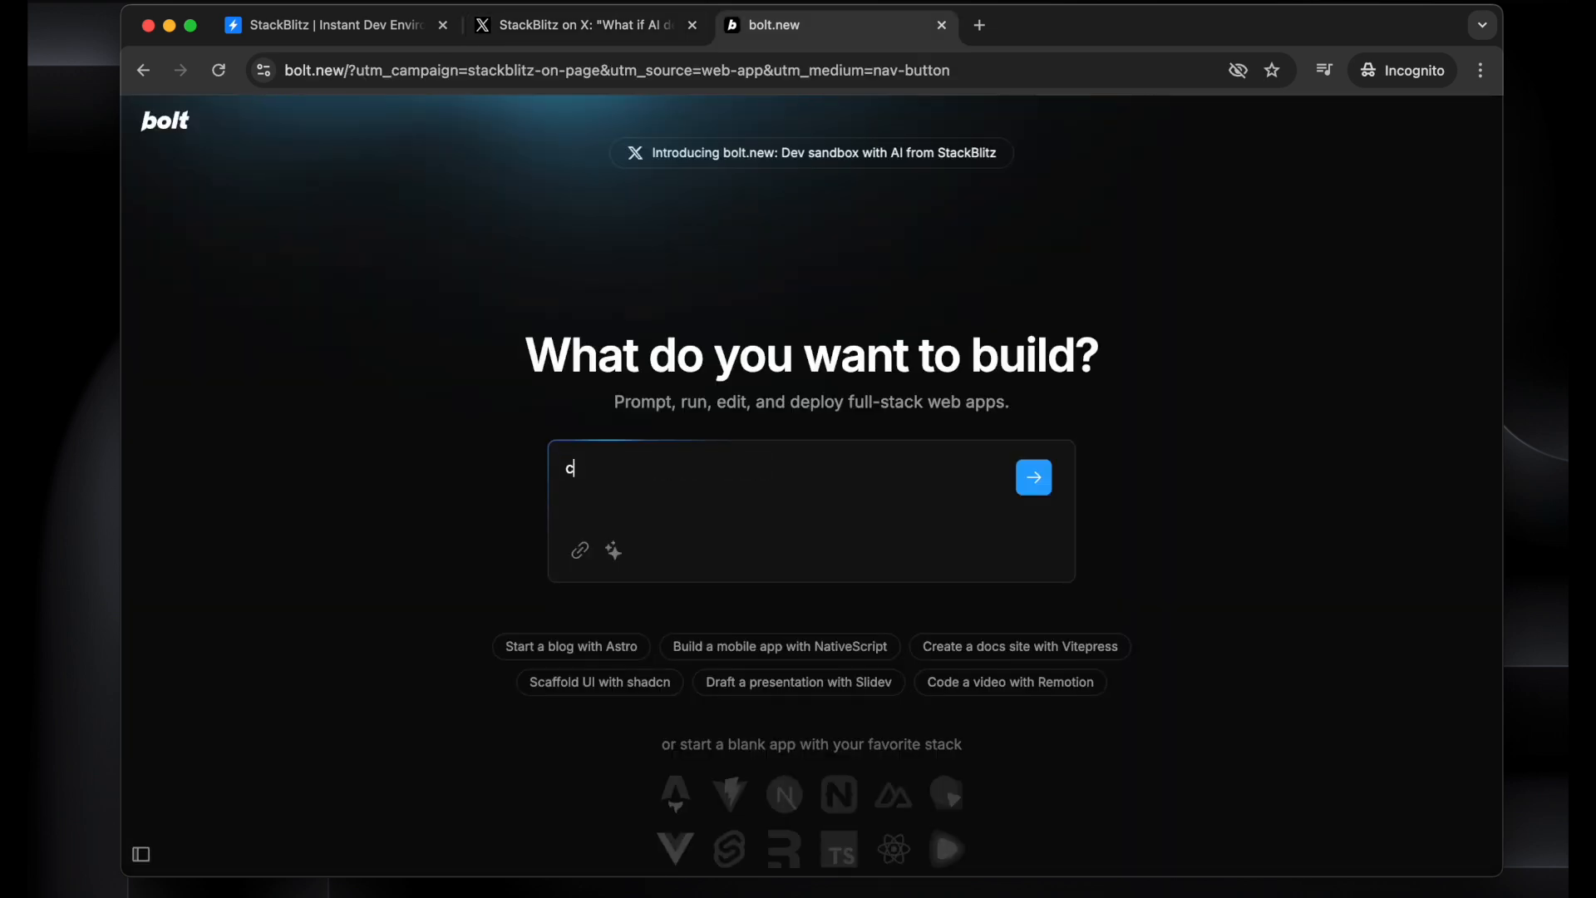
Send the prompt 'create a todo list application' to the Bolt.new AI
text(reate a t)
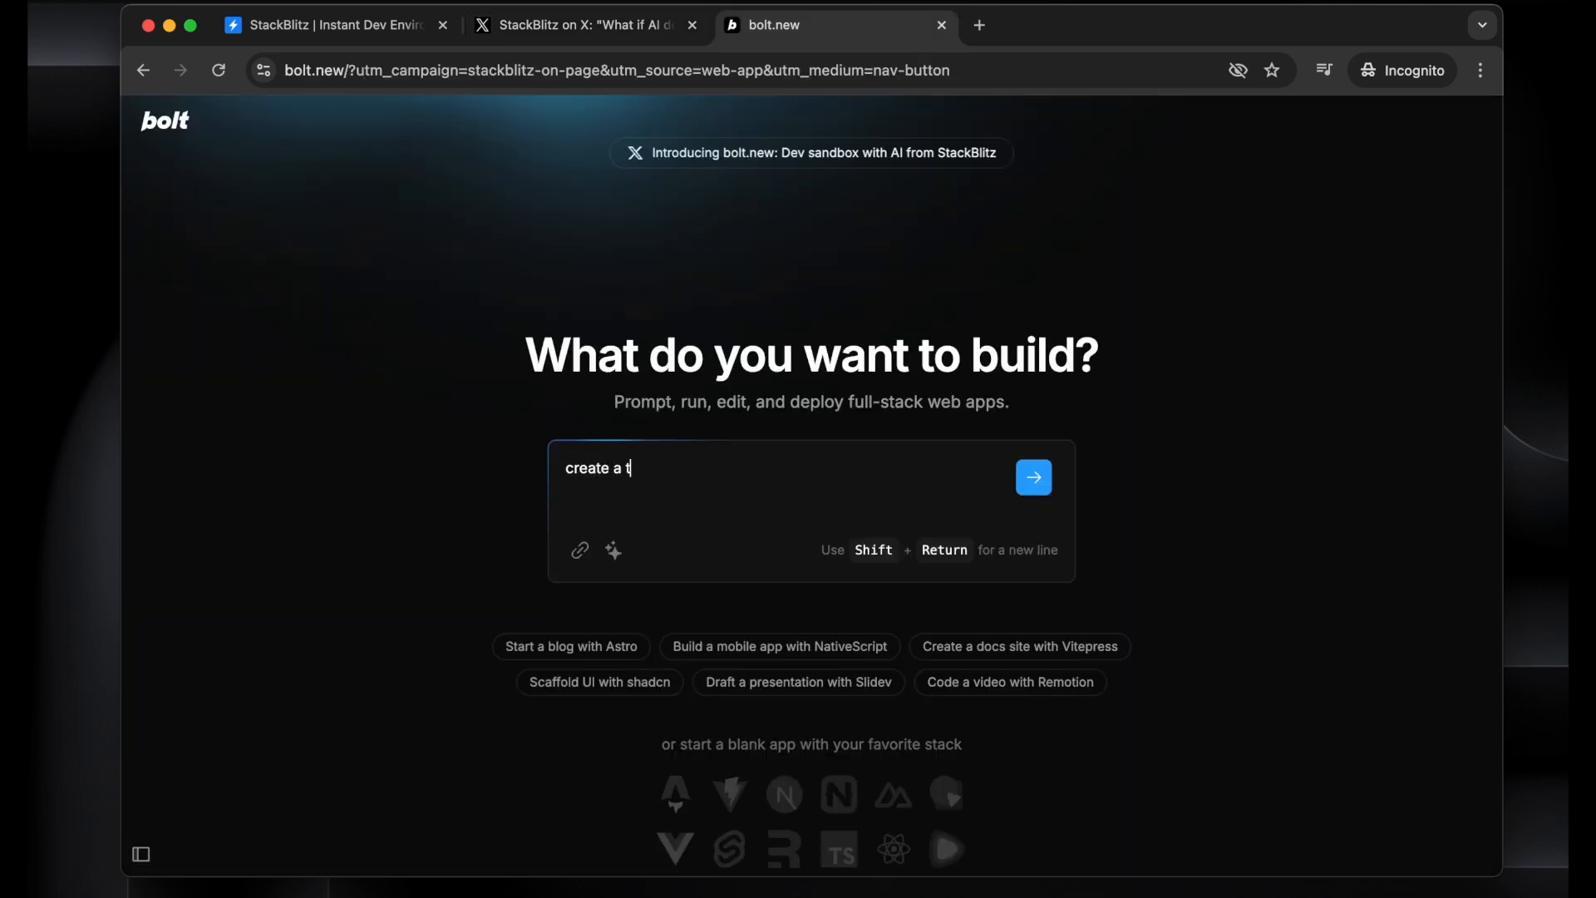
text(odo list a)
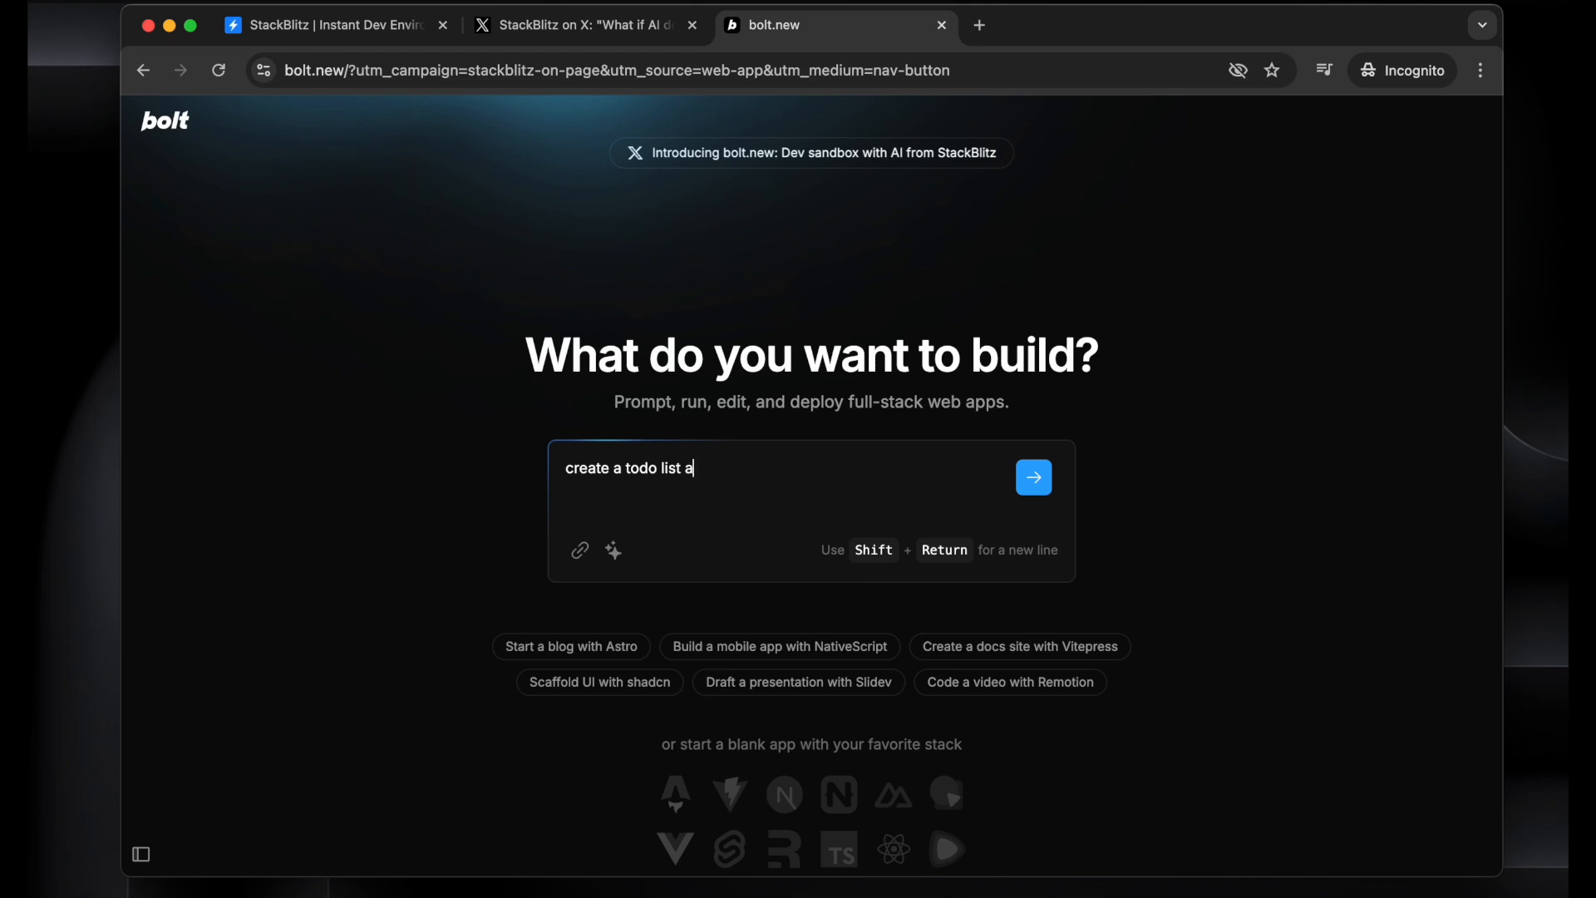
text(pplication)
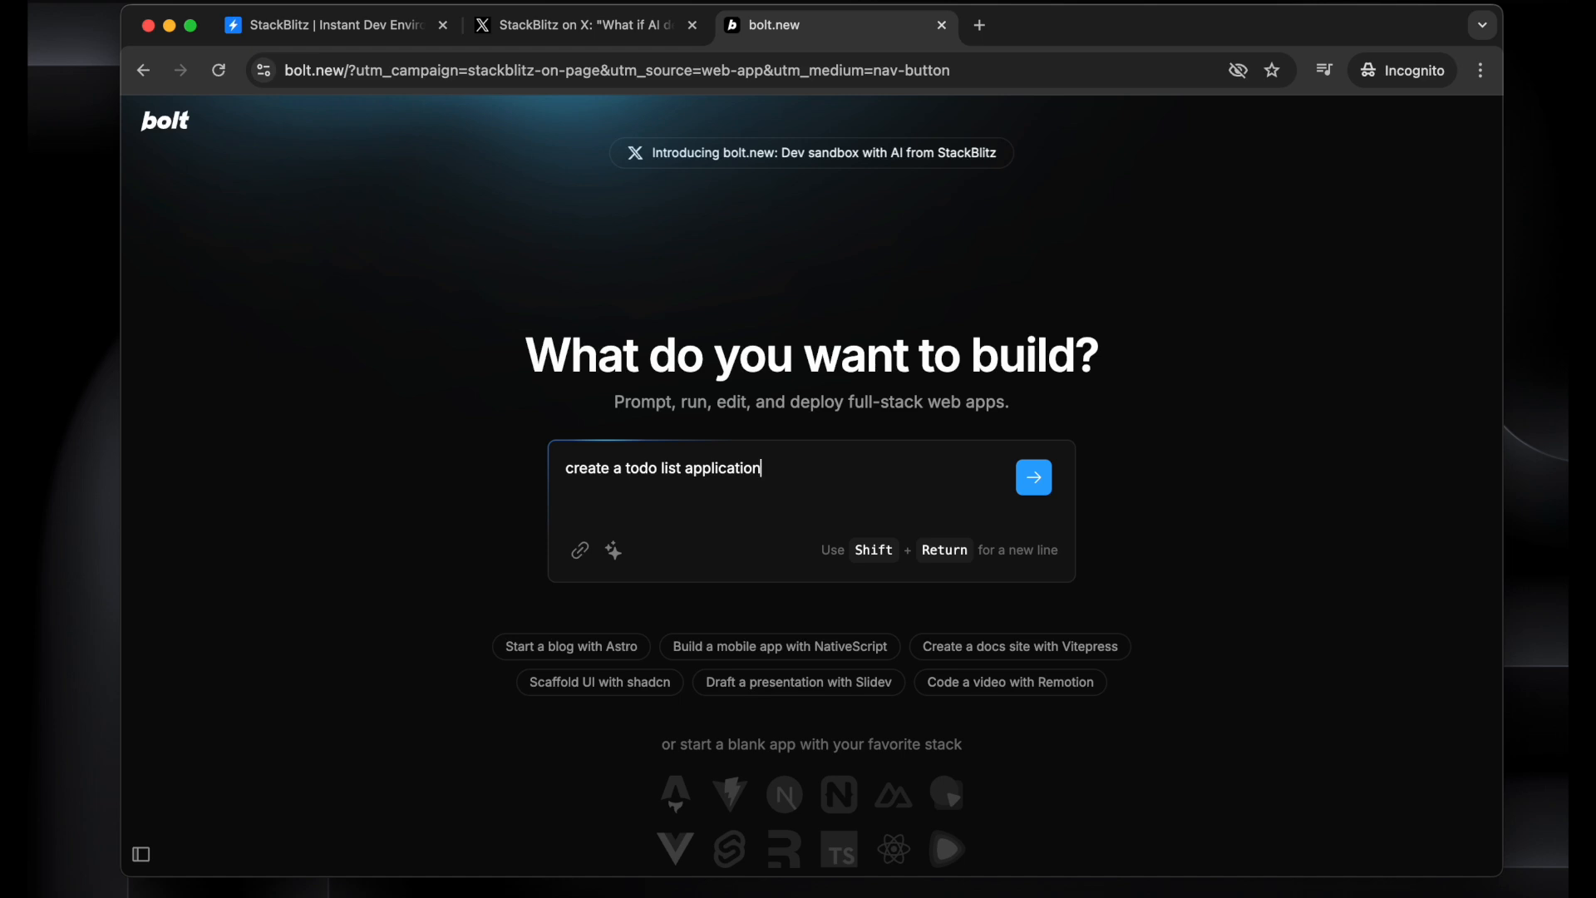
click(1032, 477)
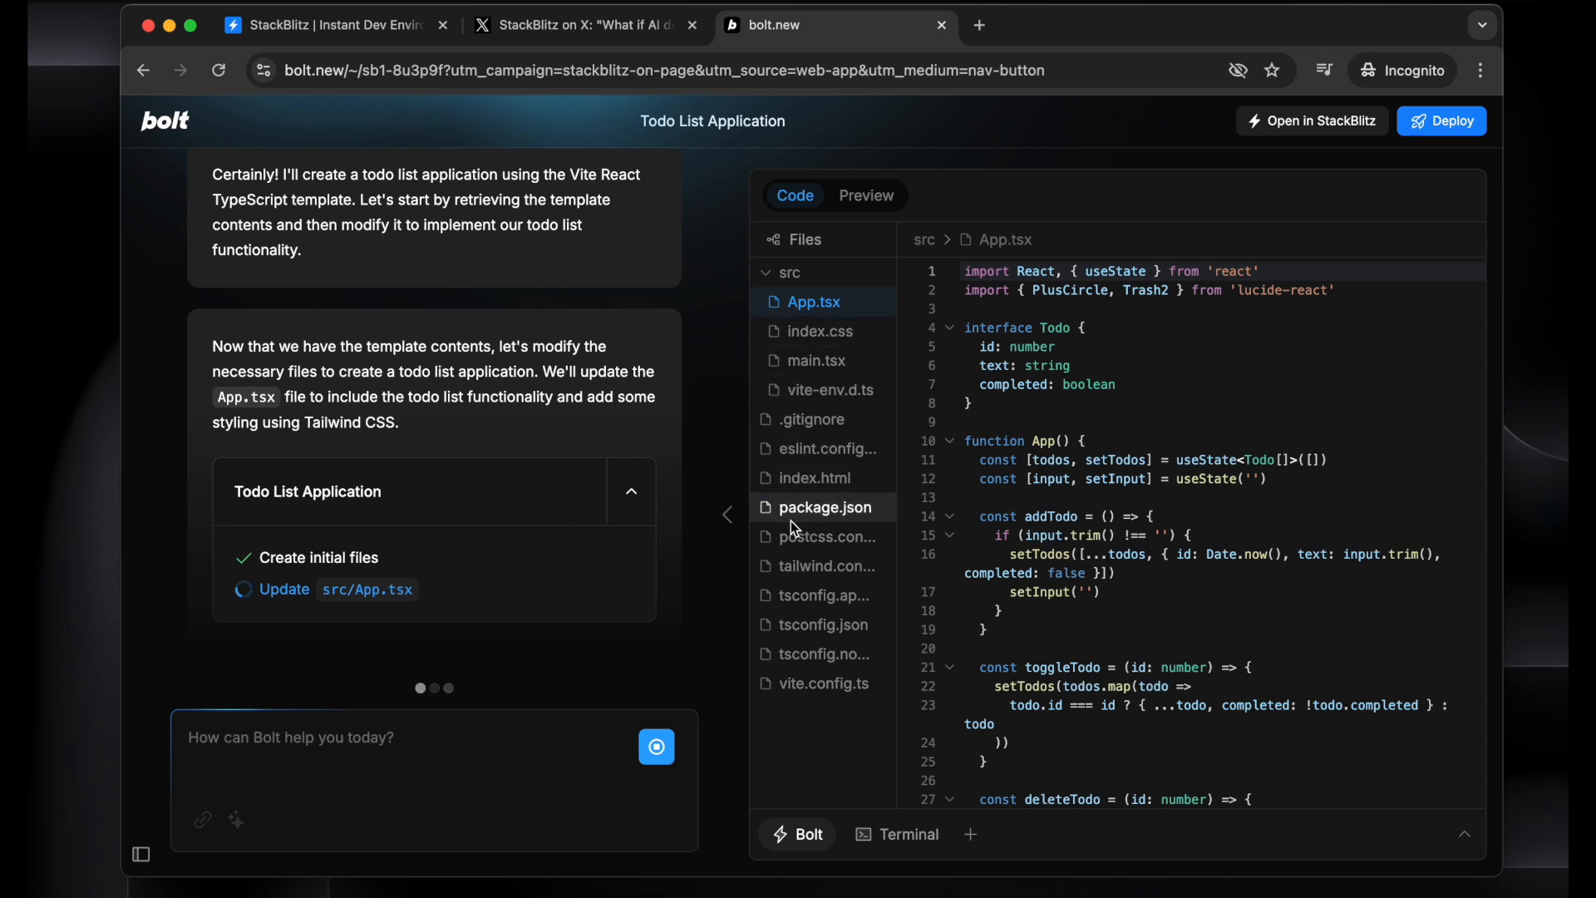
mouse_move(649, 402)
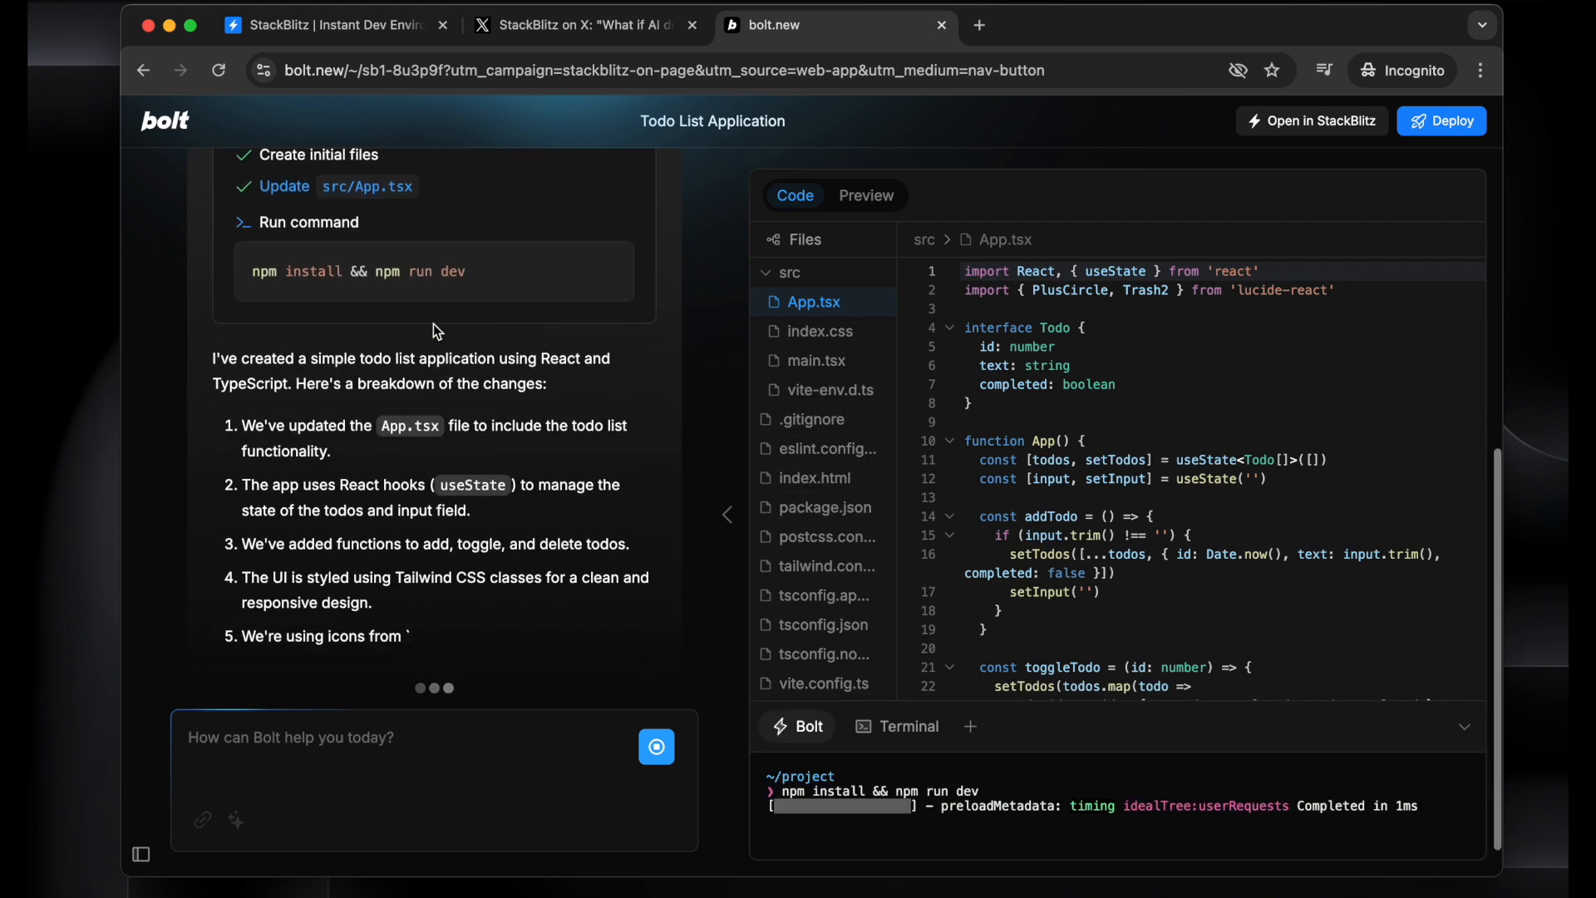
Follow the App.tsx generation and package install, then show the live preview of the app
scroll(down, 3)
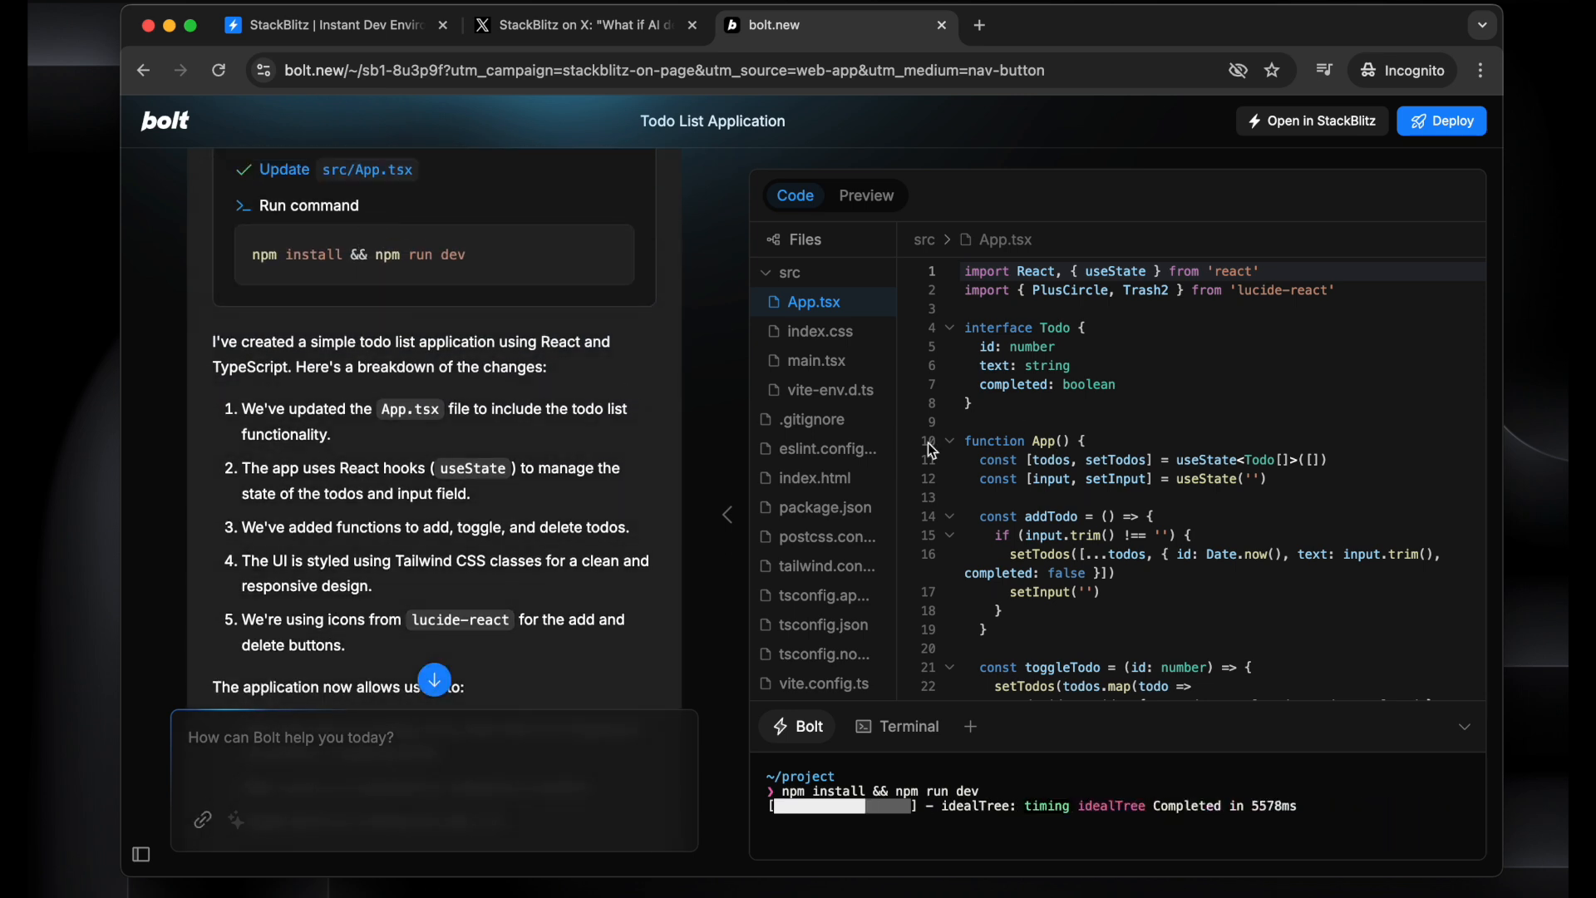
scroll(down, 3)
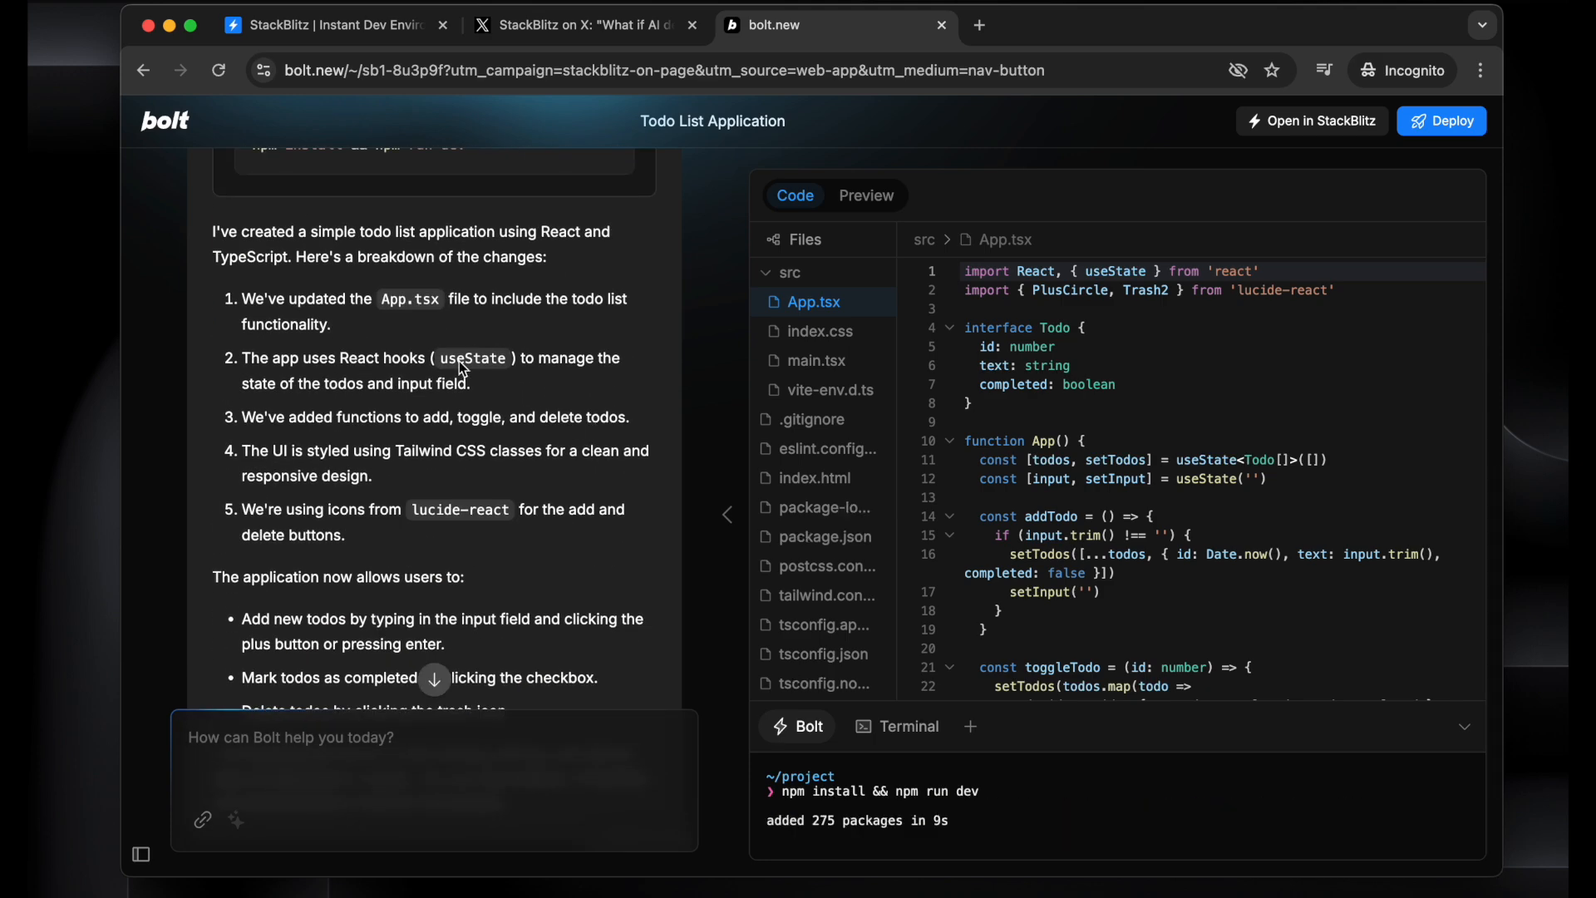
click(864, 194)
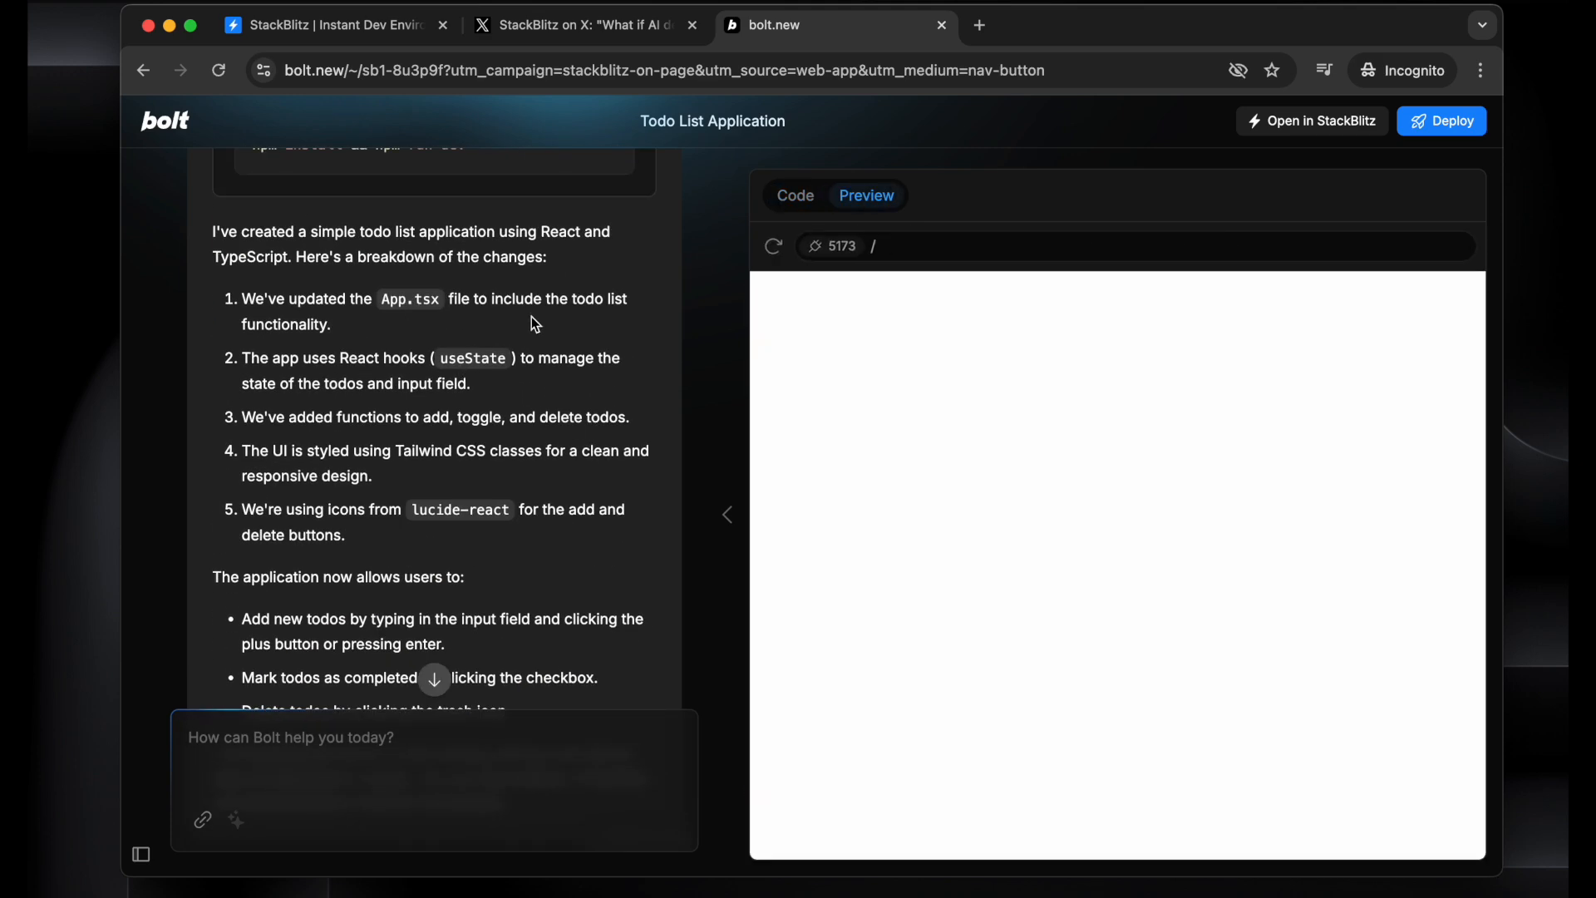
mouse_move(384, 405)
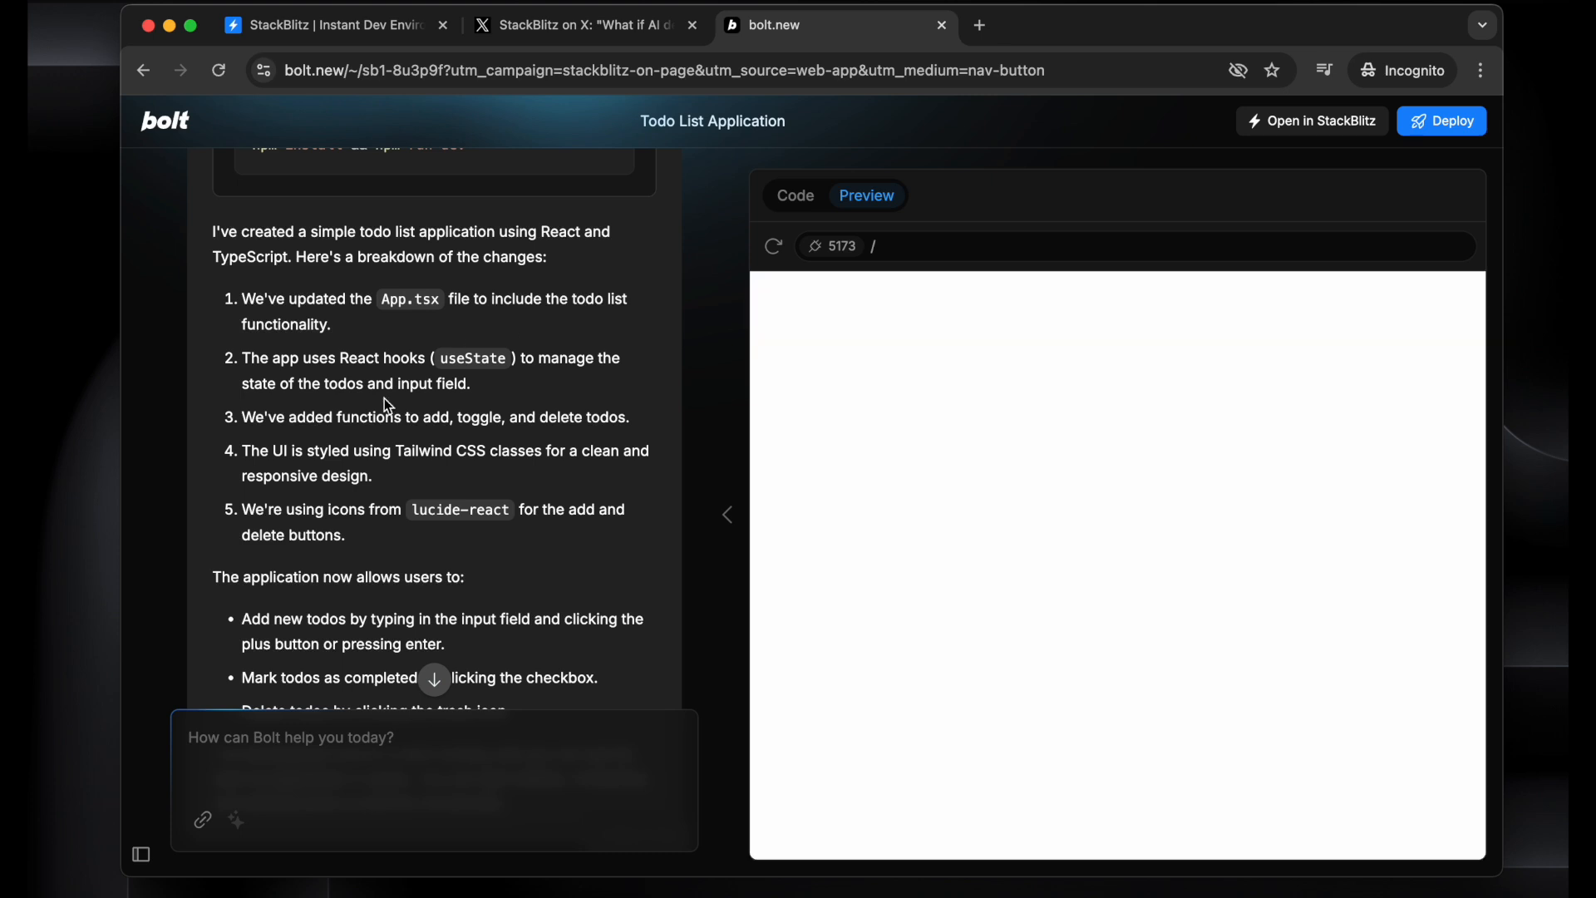
mouse_move(512, 395)
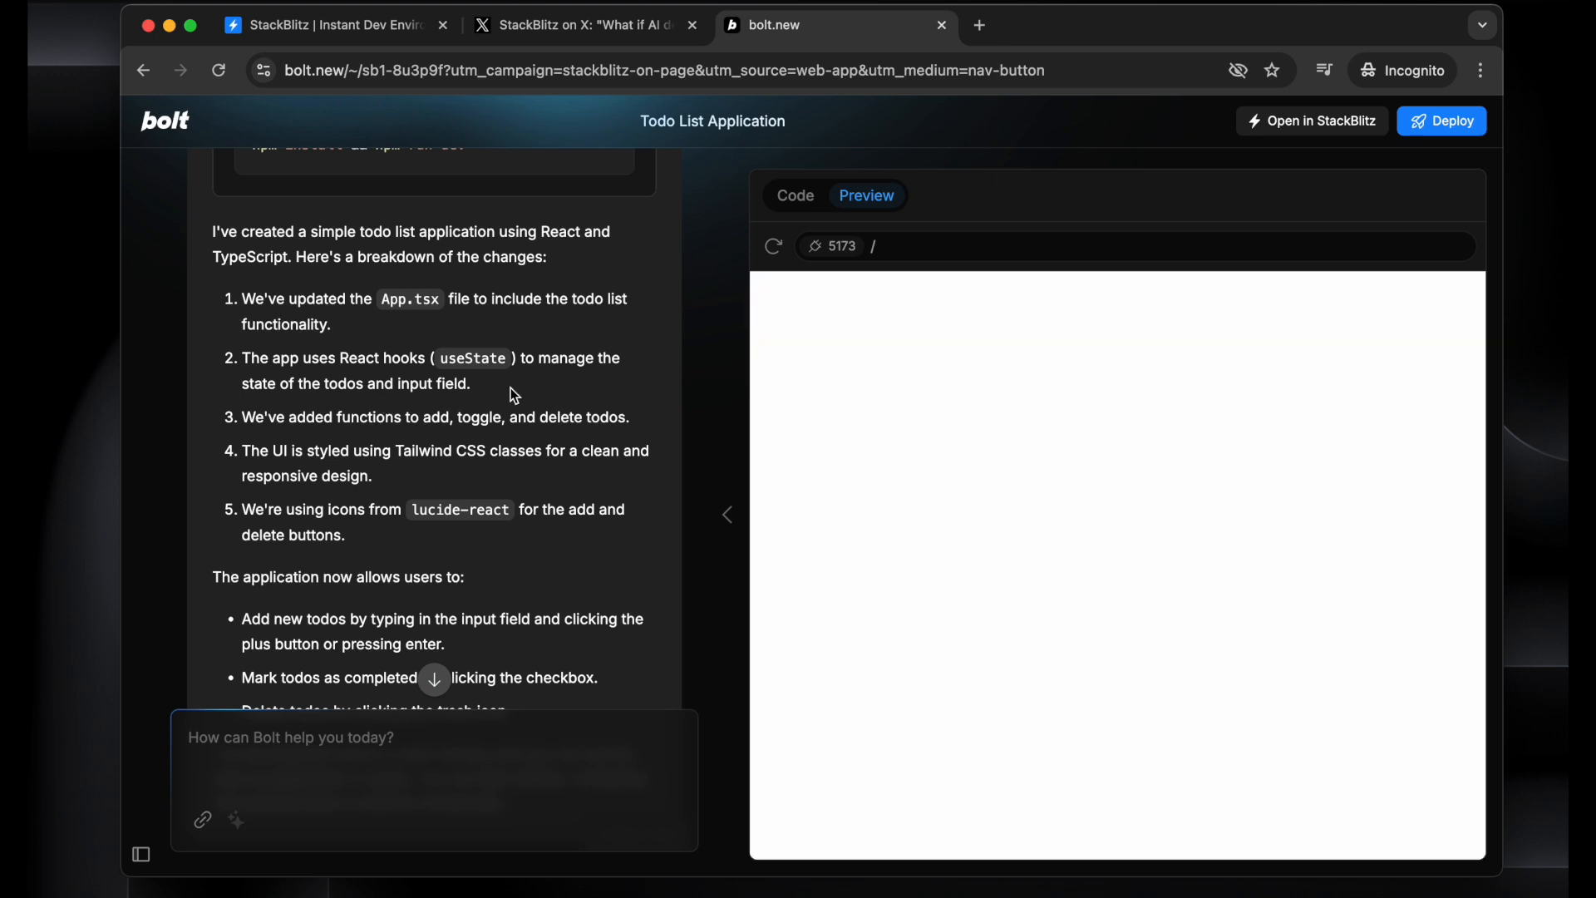
mouse_move(529, 427)
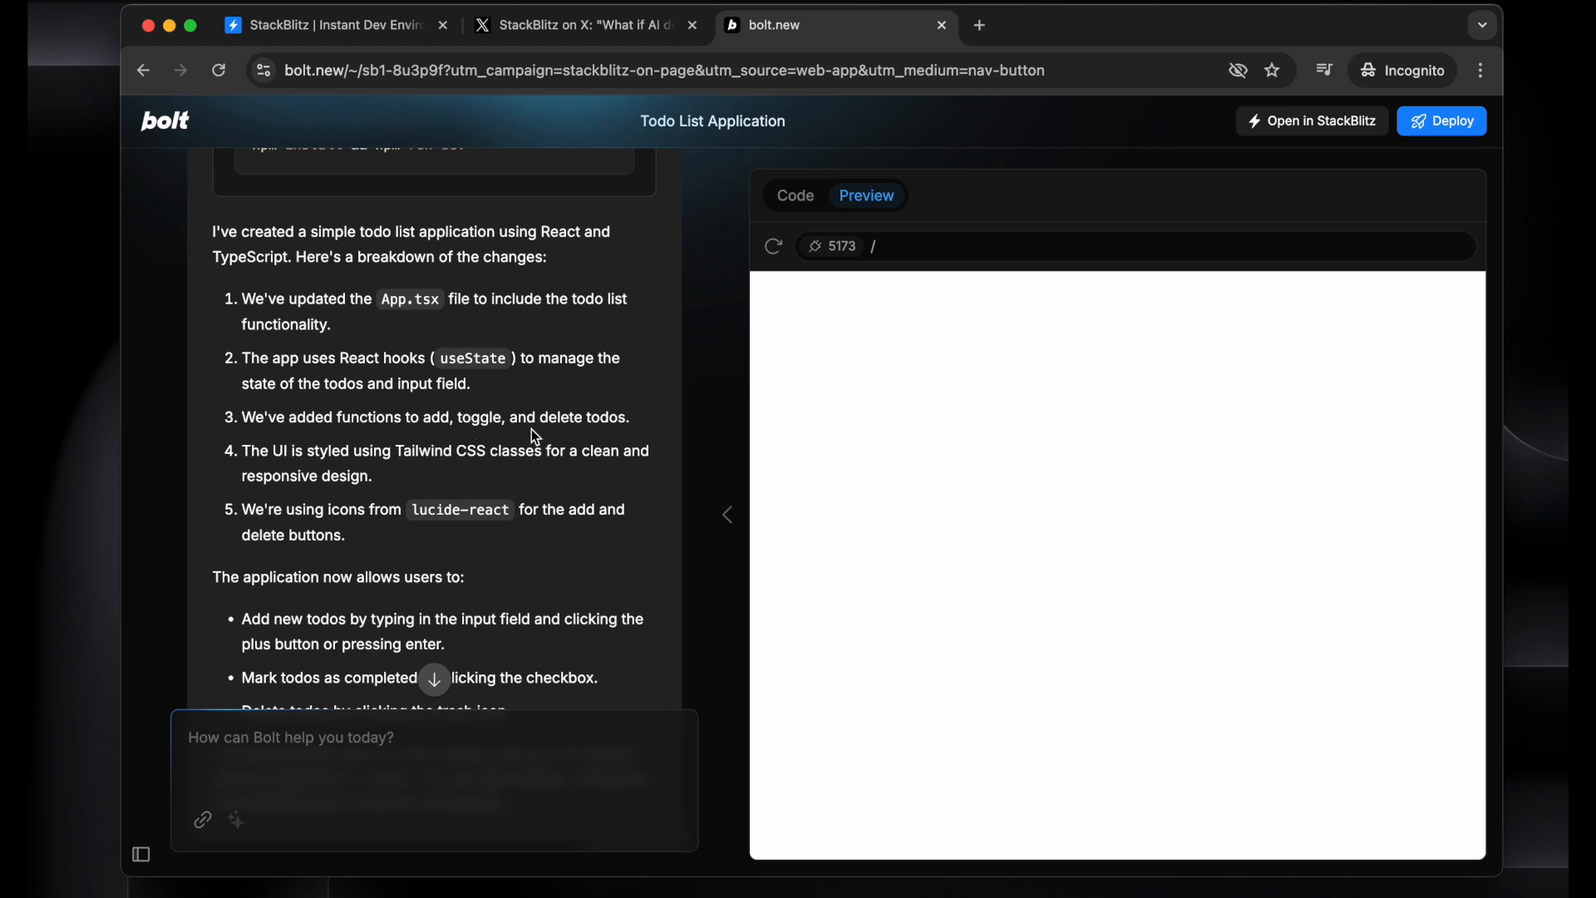
mouse_move(535, 466)
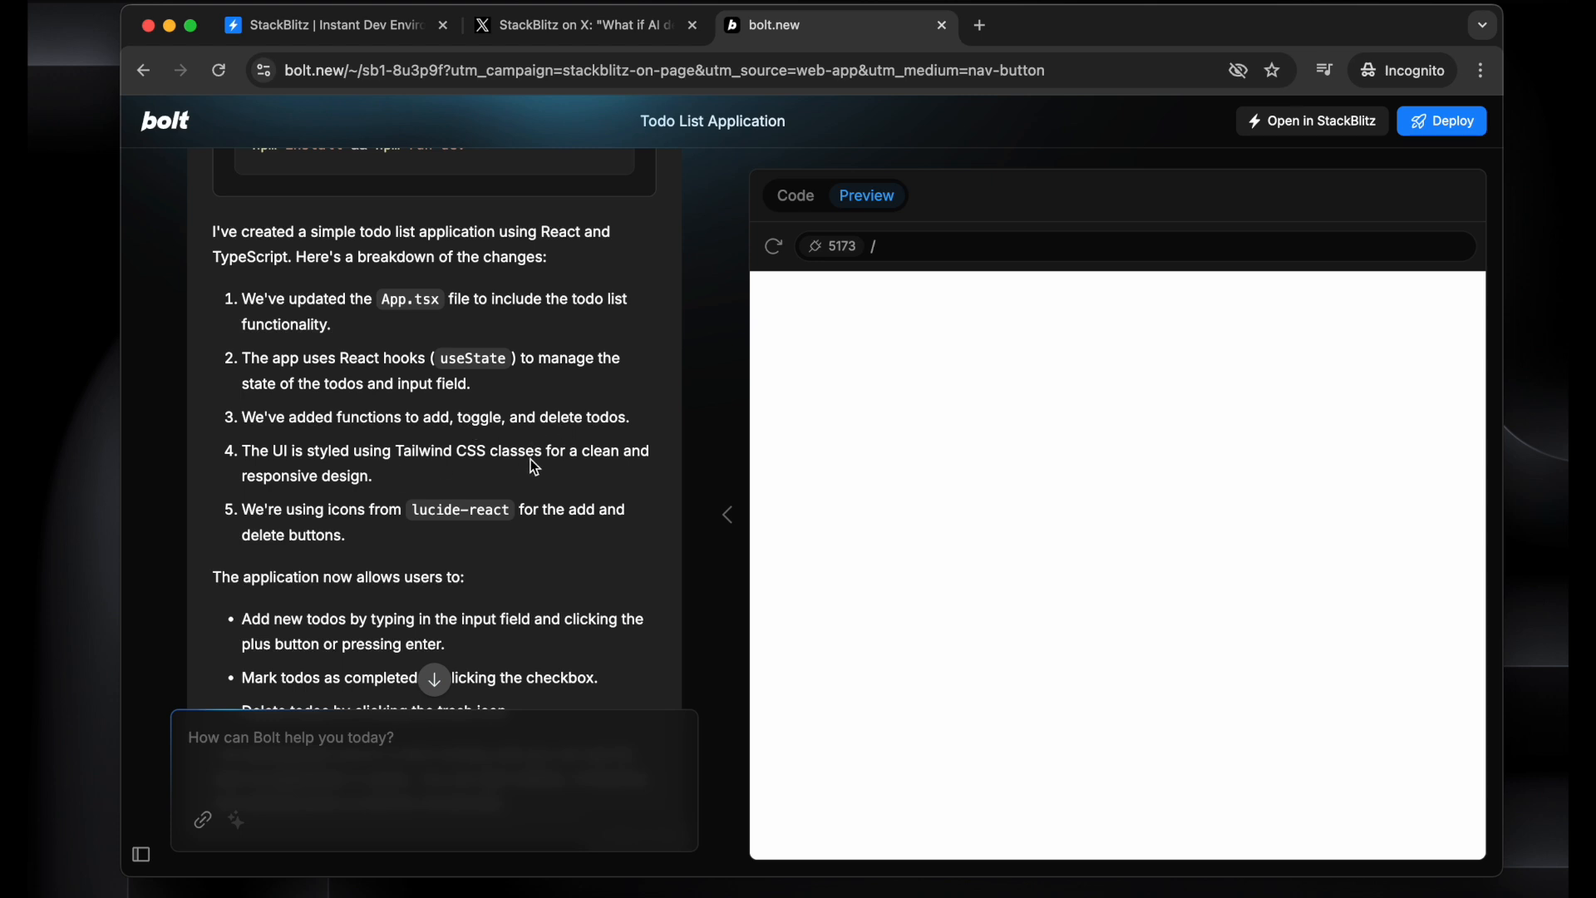
mouse_move(451, 476)
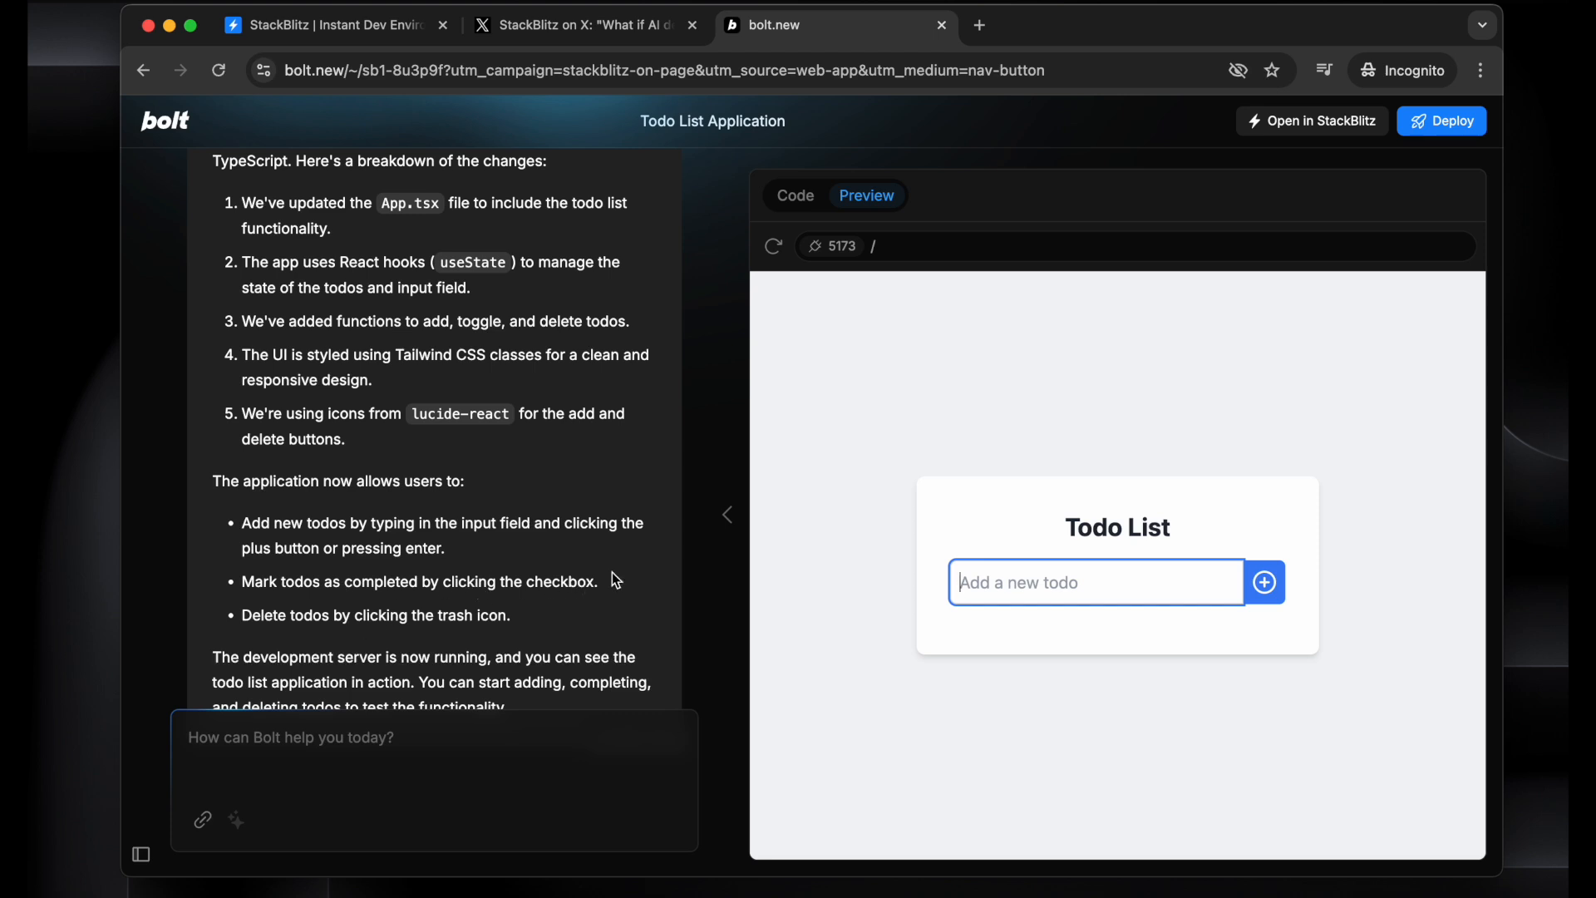
View the generated App.tsx source code after the Todo List preview renders
click(794, 196)
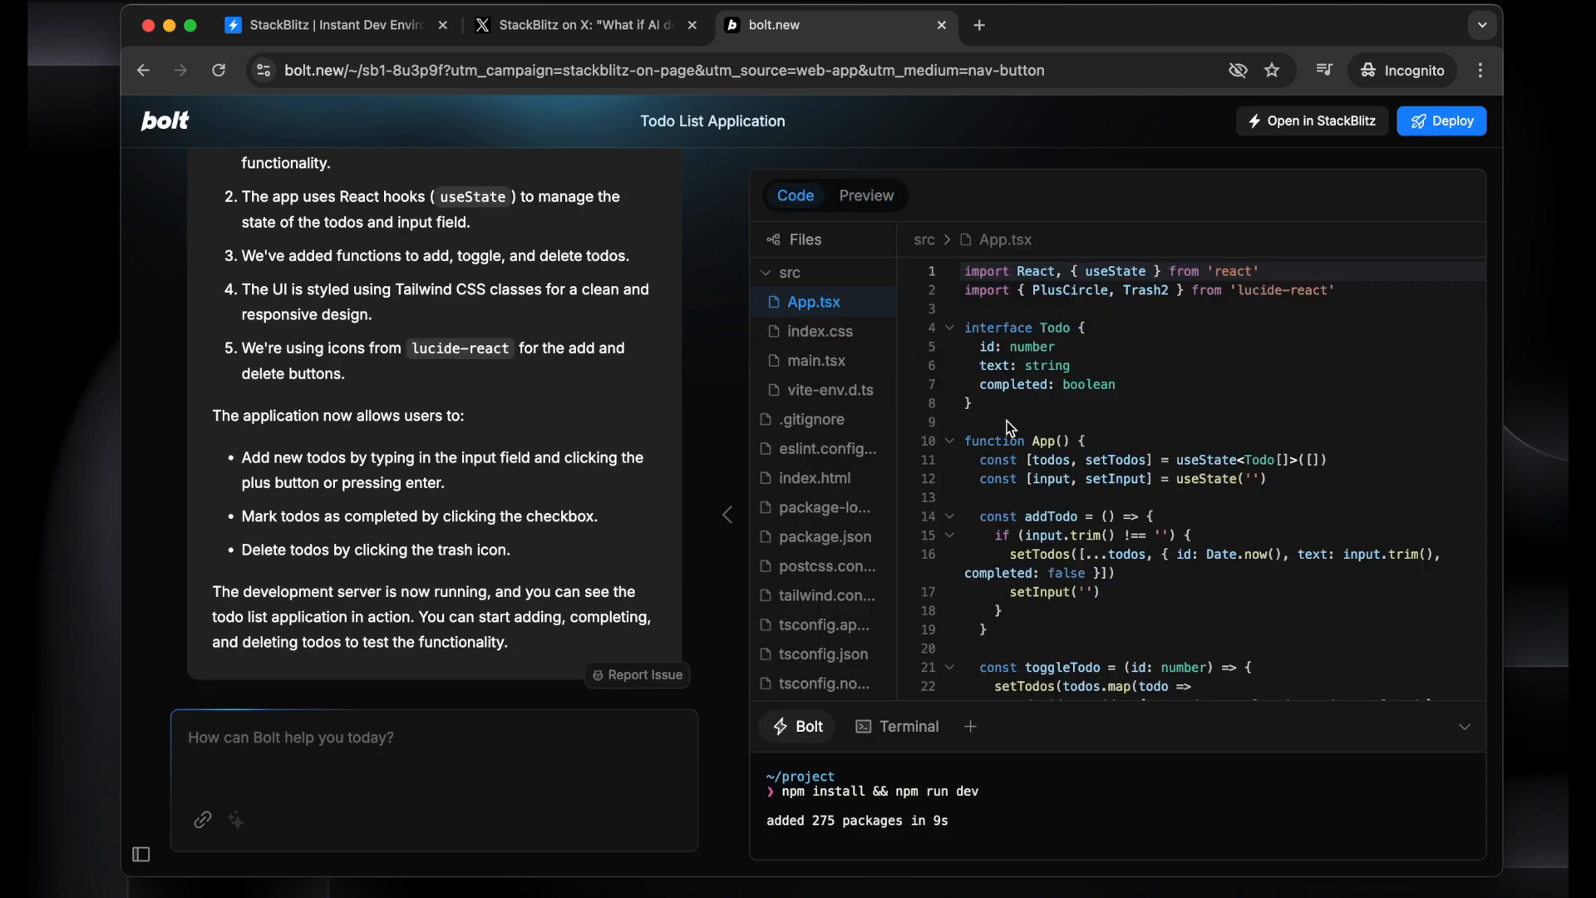
mouse_move(823, 507)
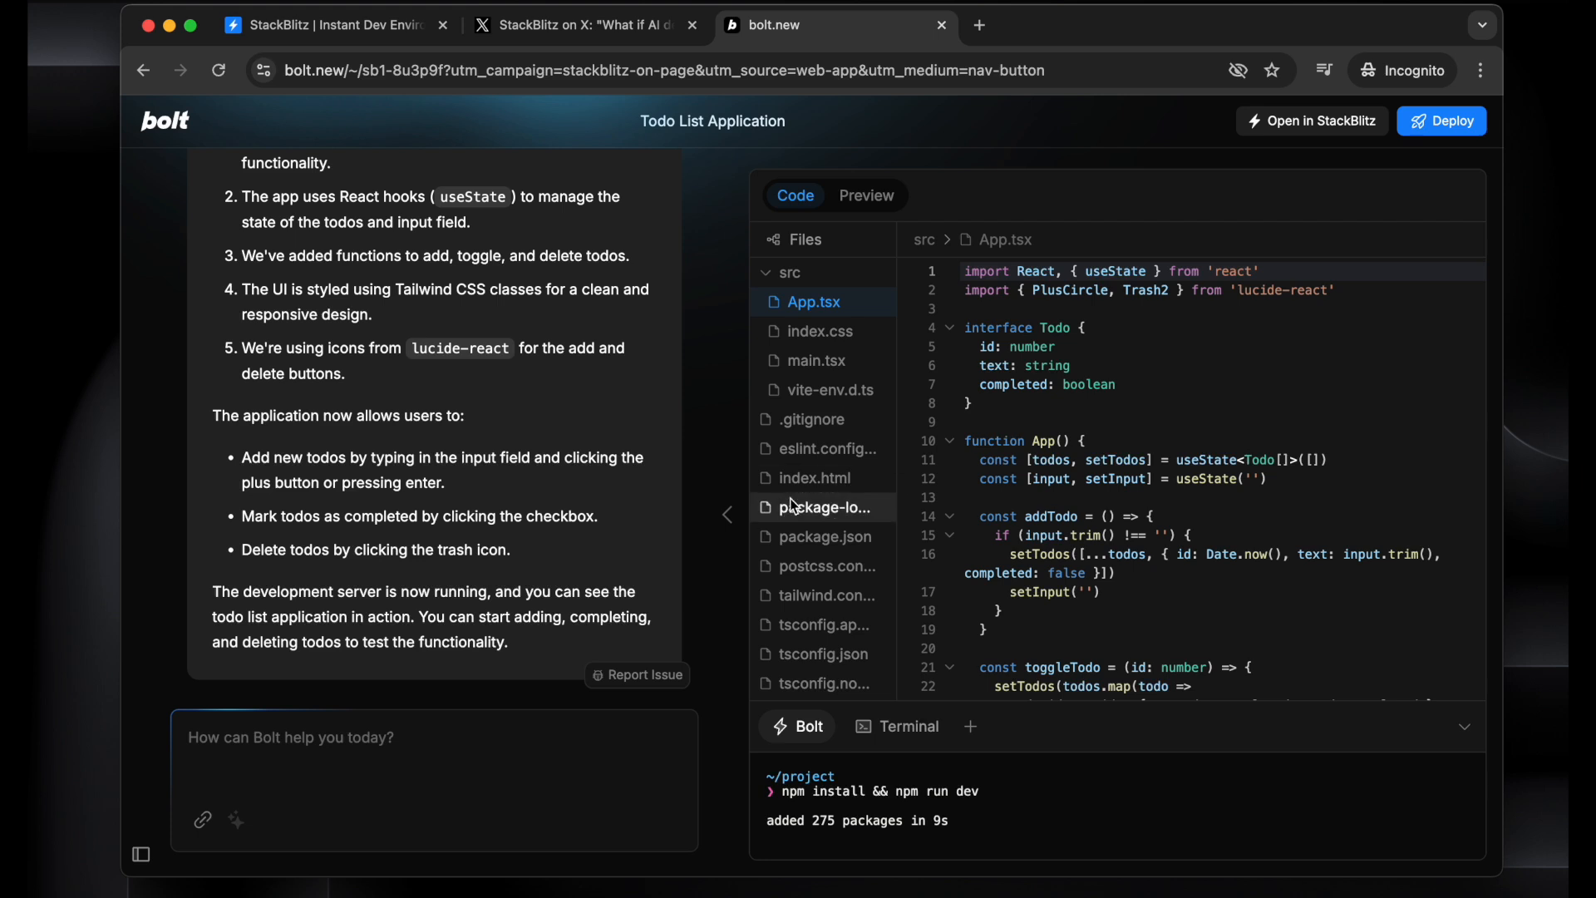
Return to the running app and start typing the todo 'read a book'
click(864, 196)
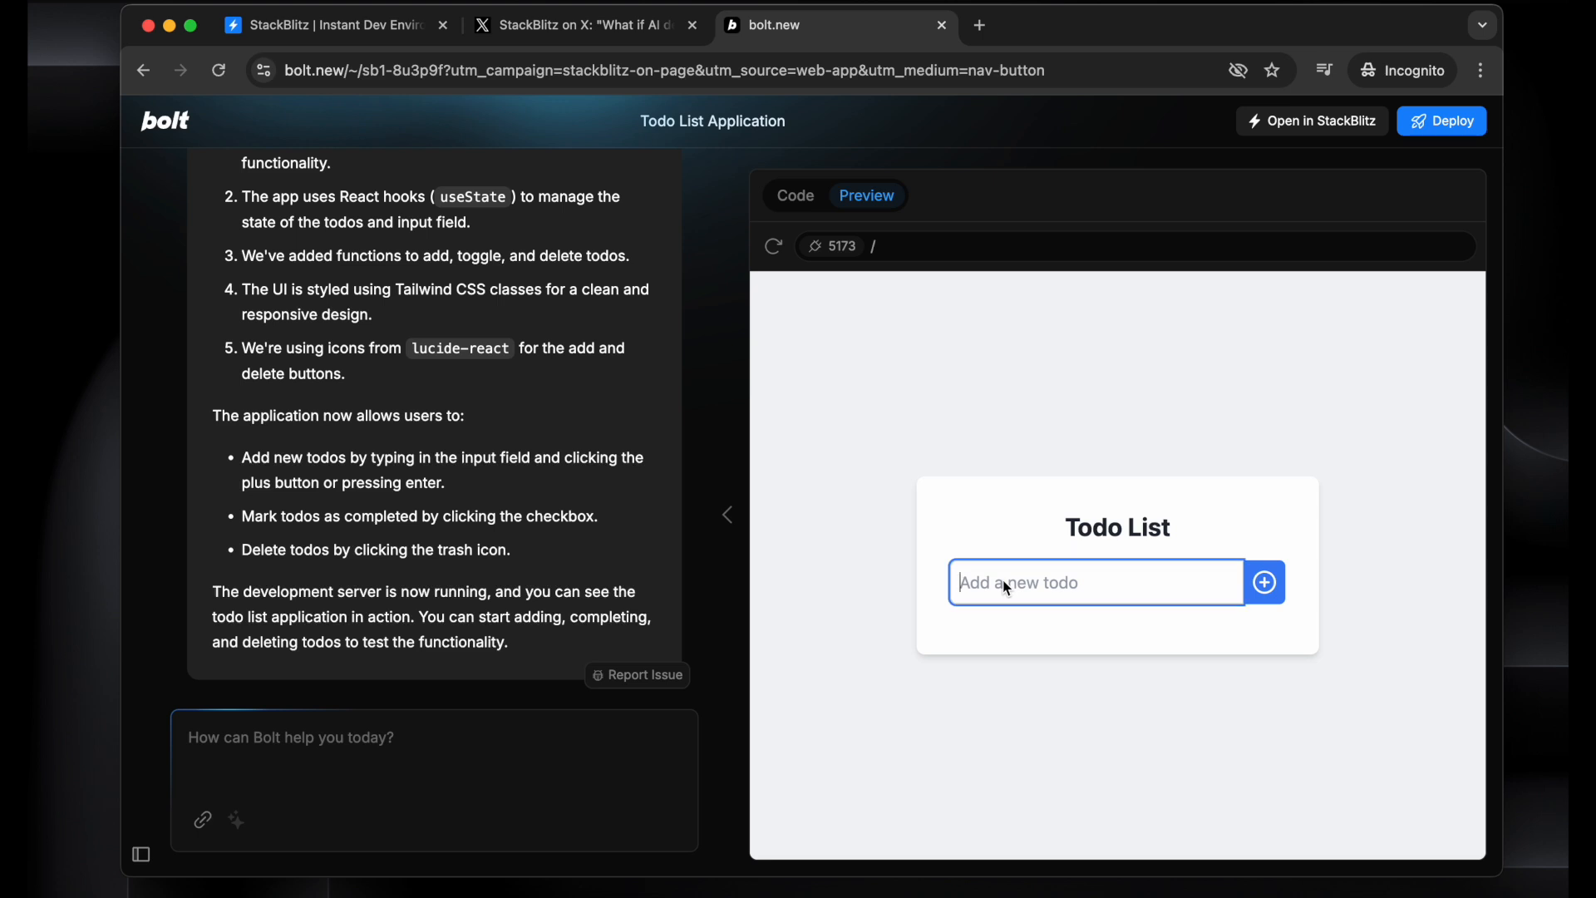
text(read a b)
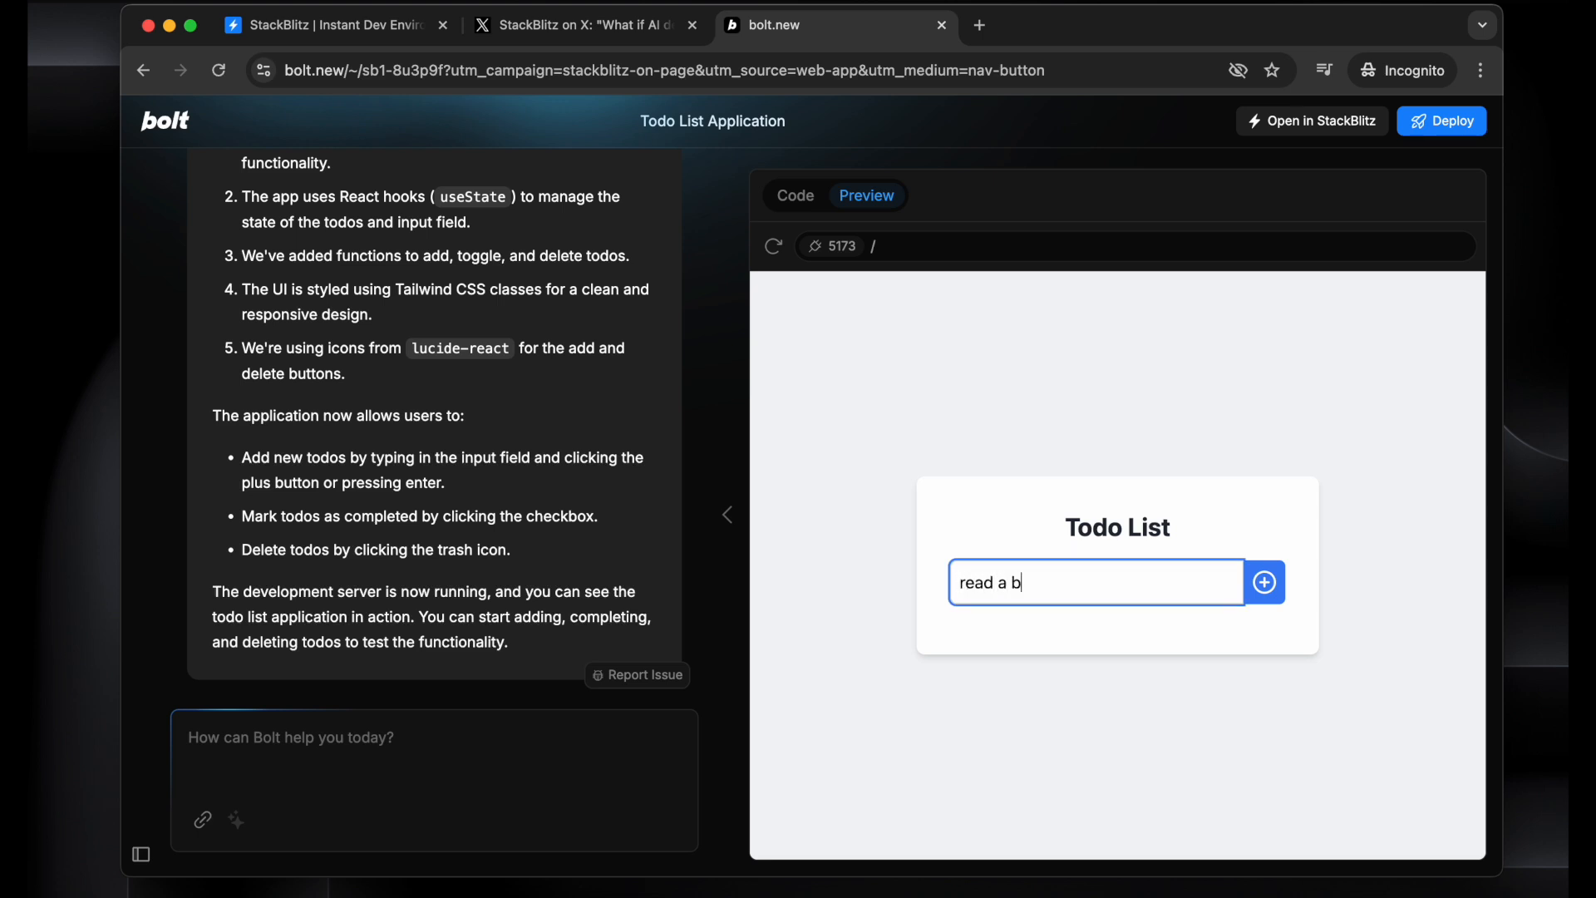
Add the todos 'read a book' and 'play some games' to the list
click(1263, 582)
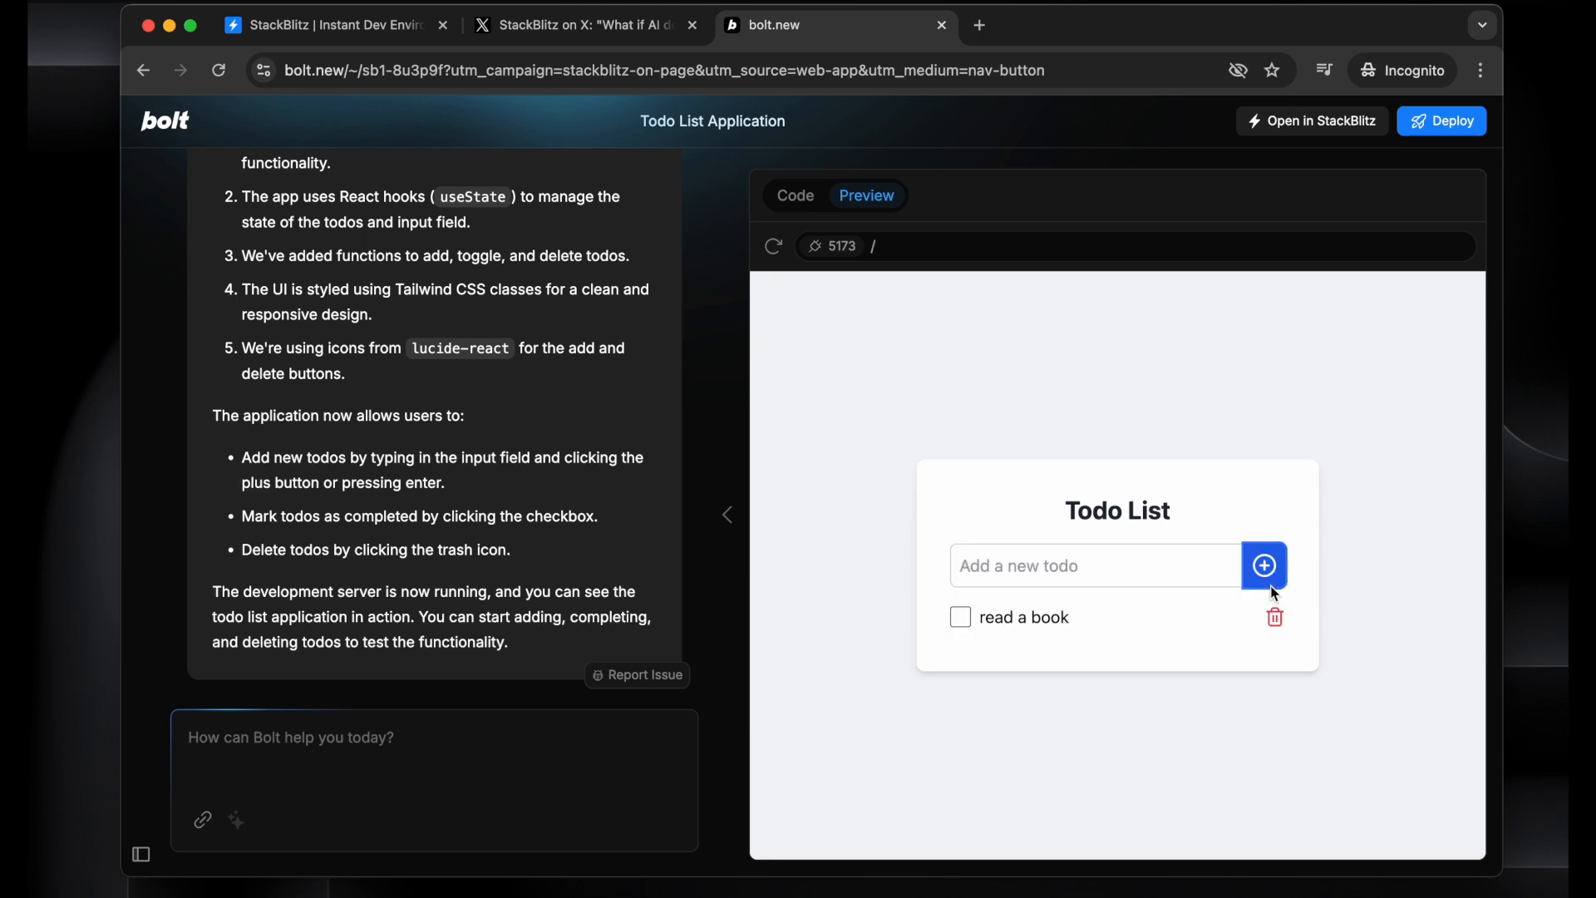
mouse_move(1084, 598)
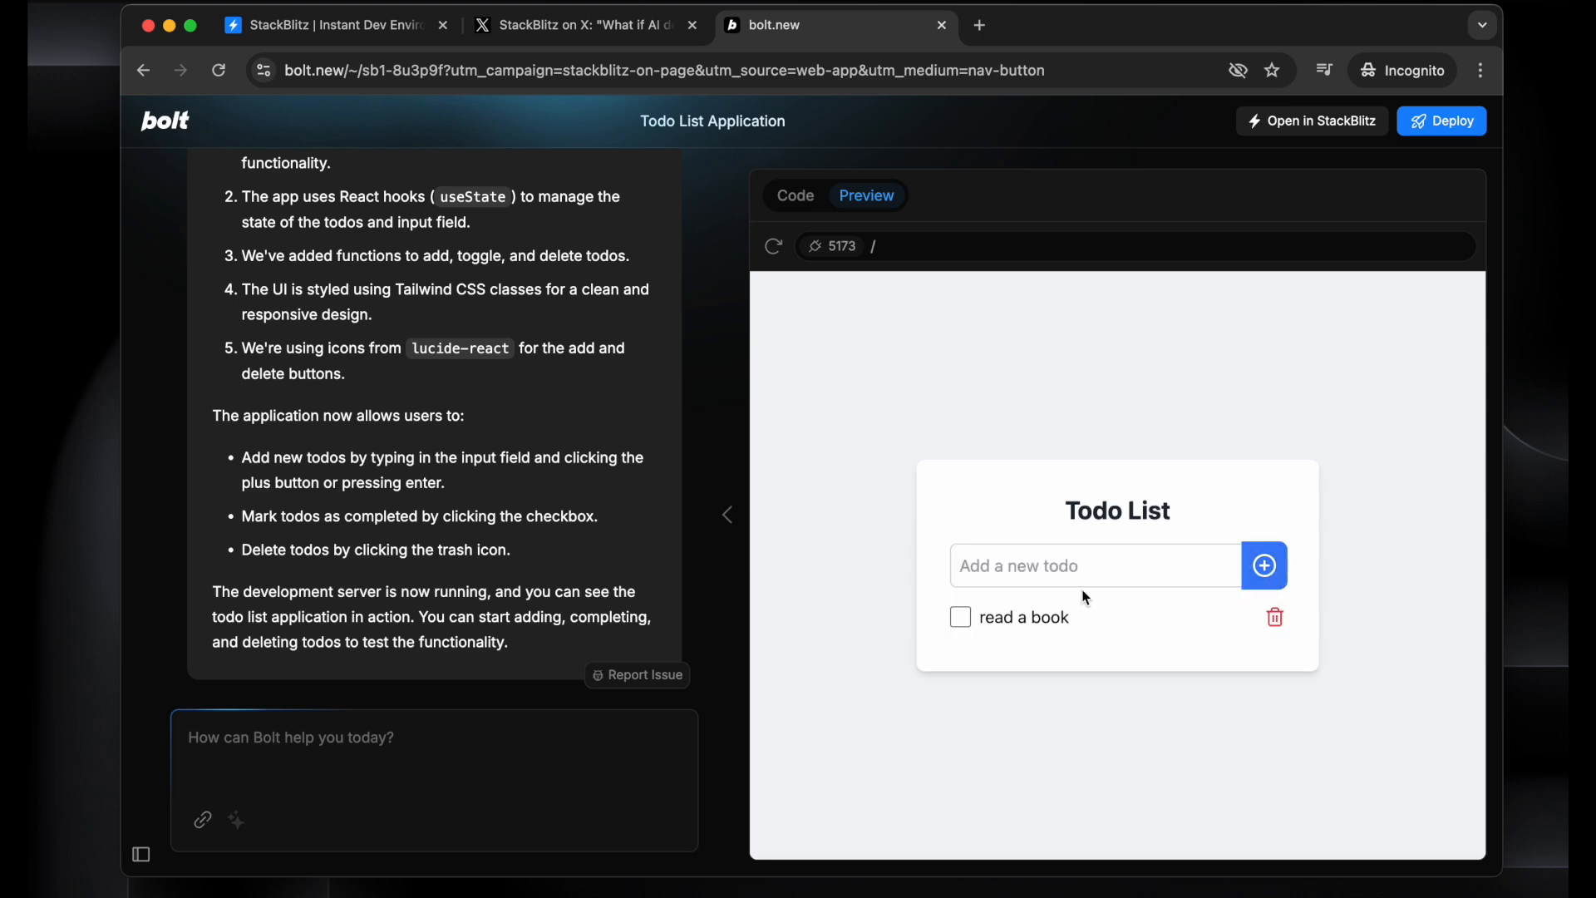
click(1096, 565)
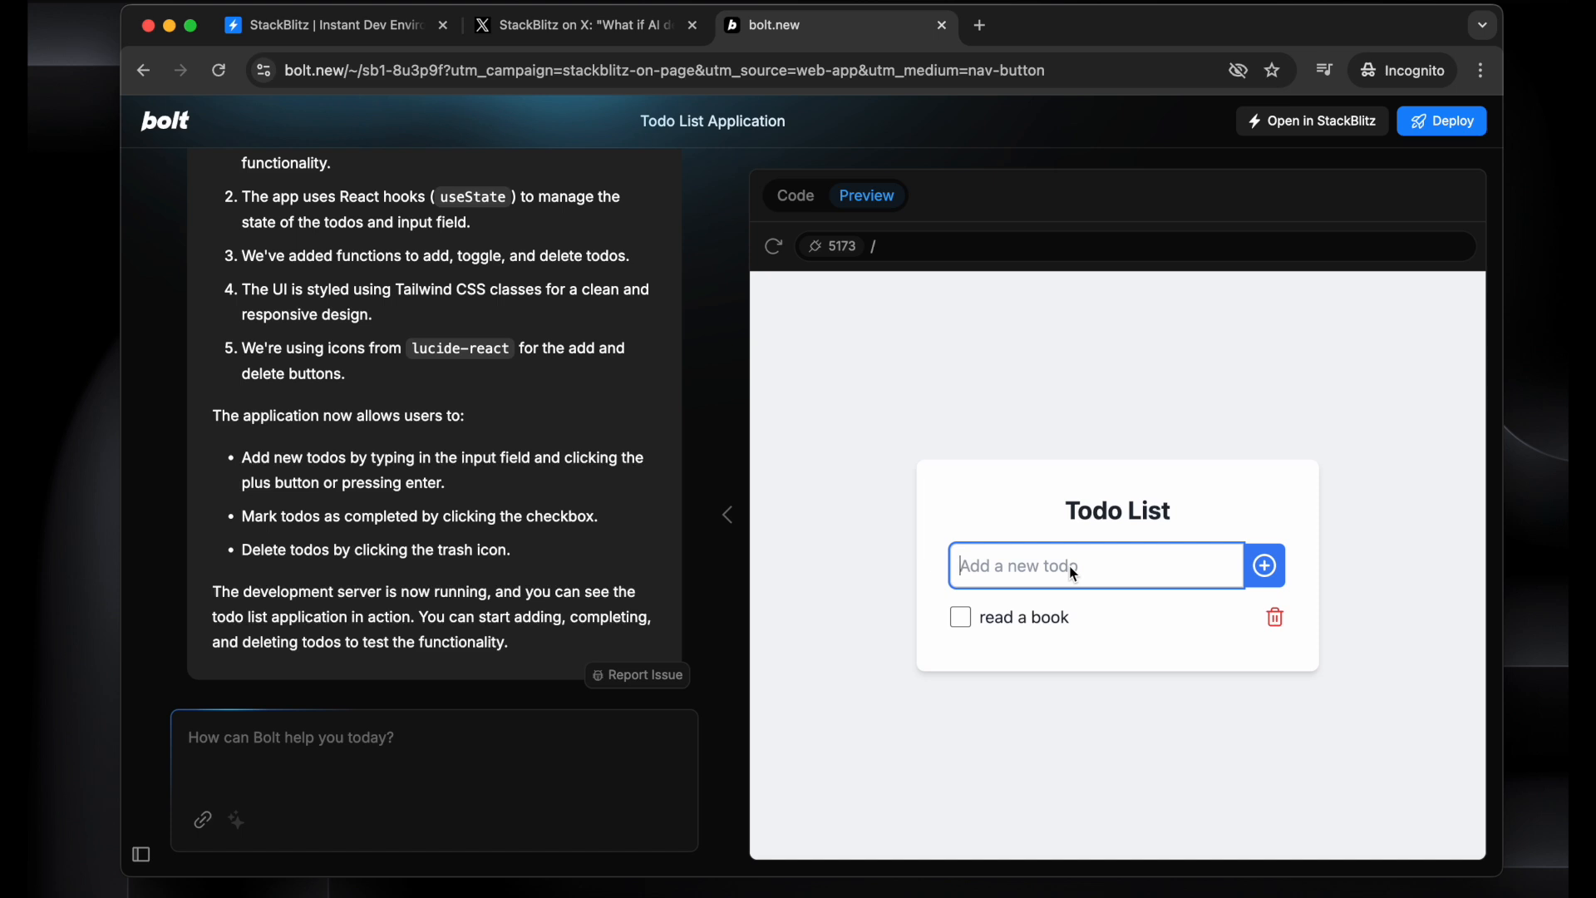
text(play some)
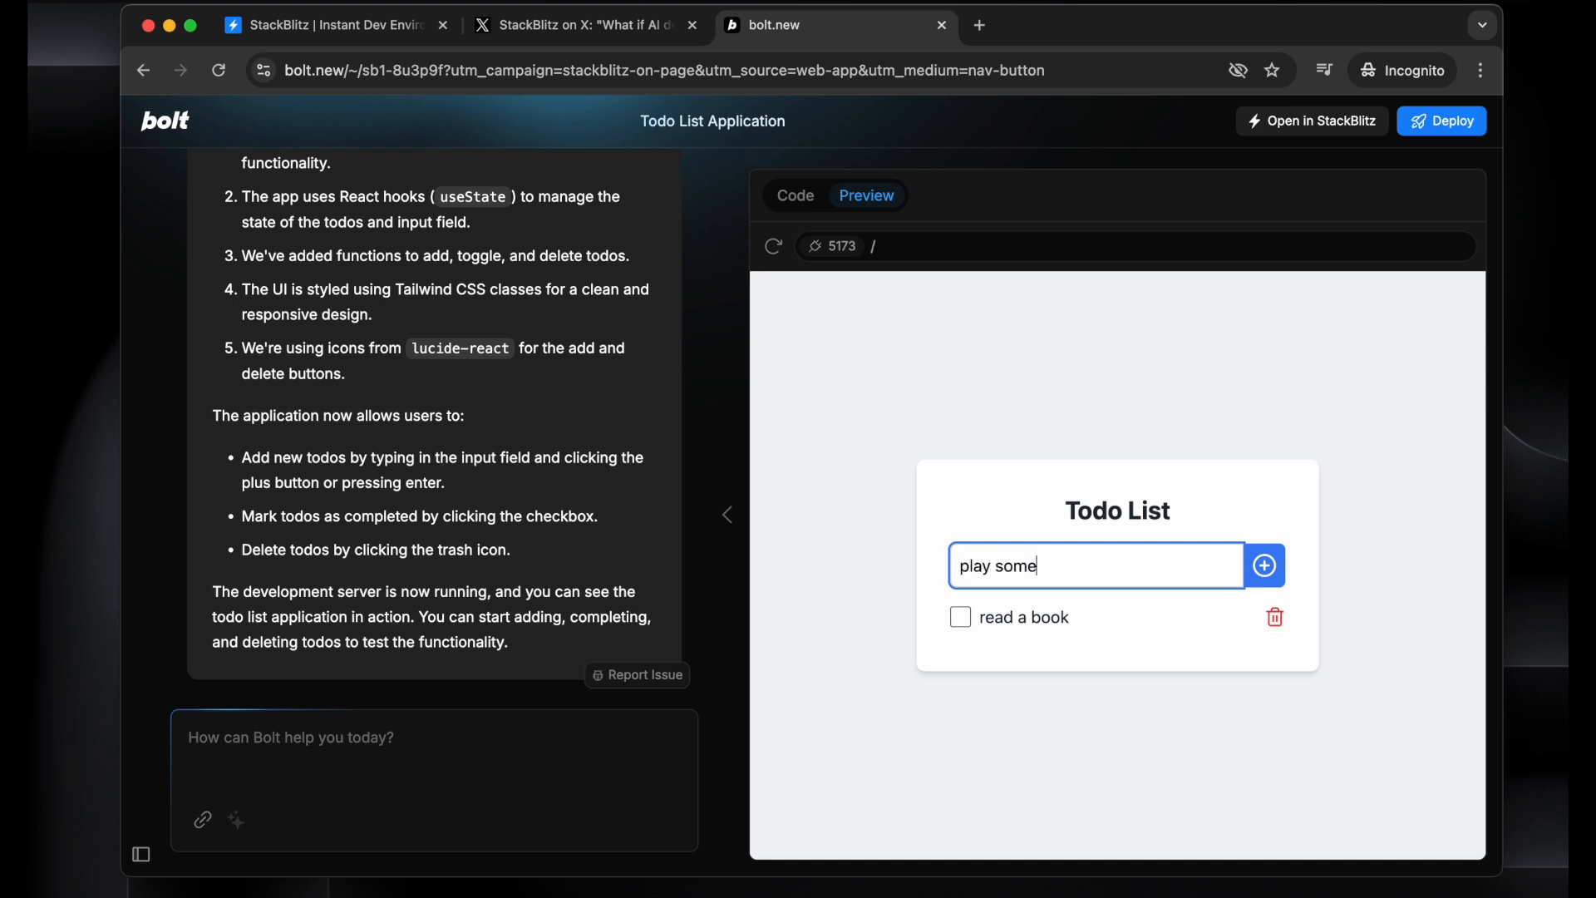
text(games)
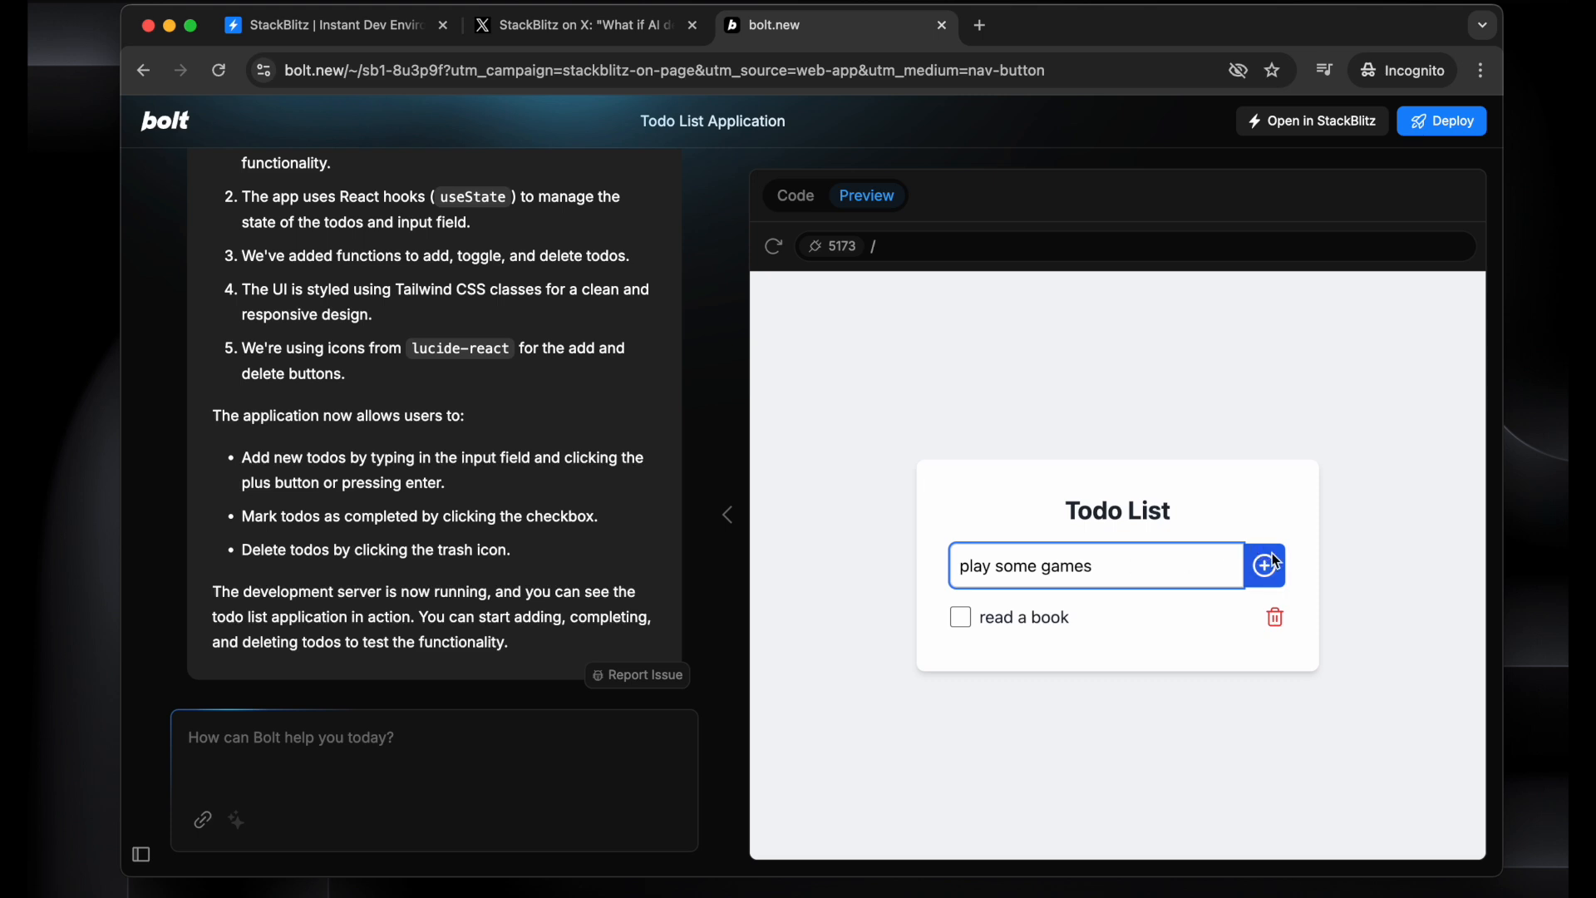
click(1266, 566)
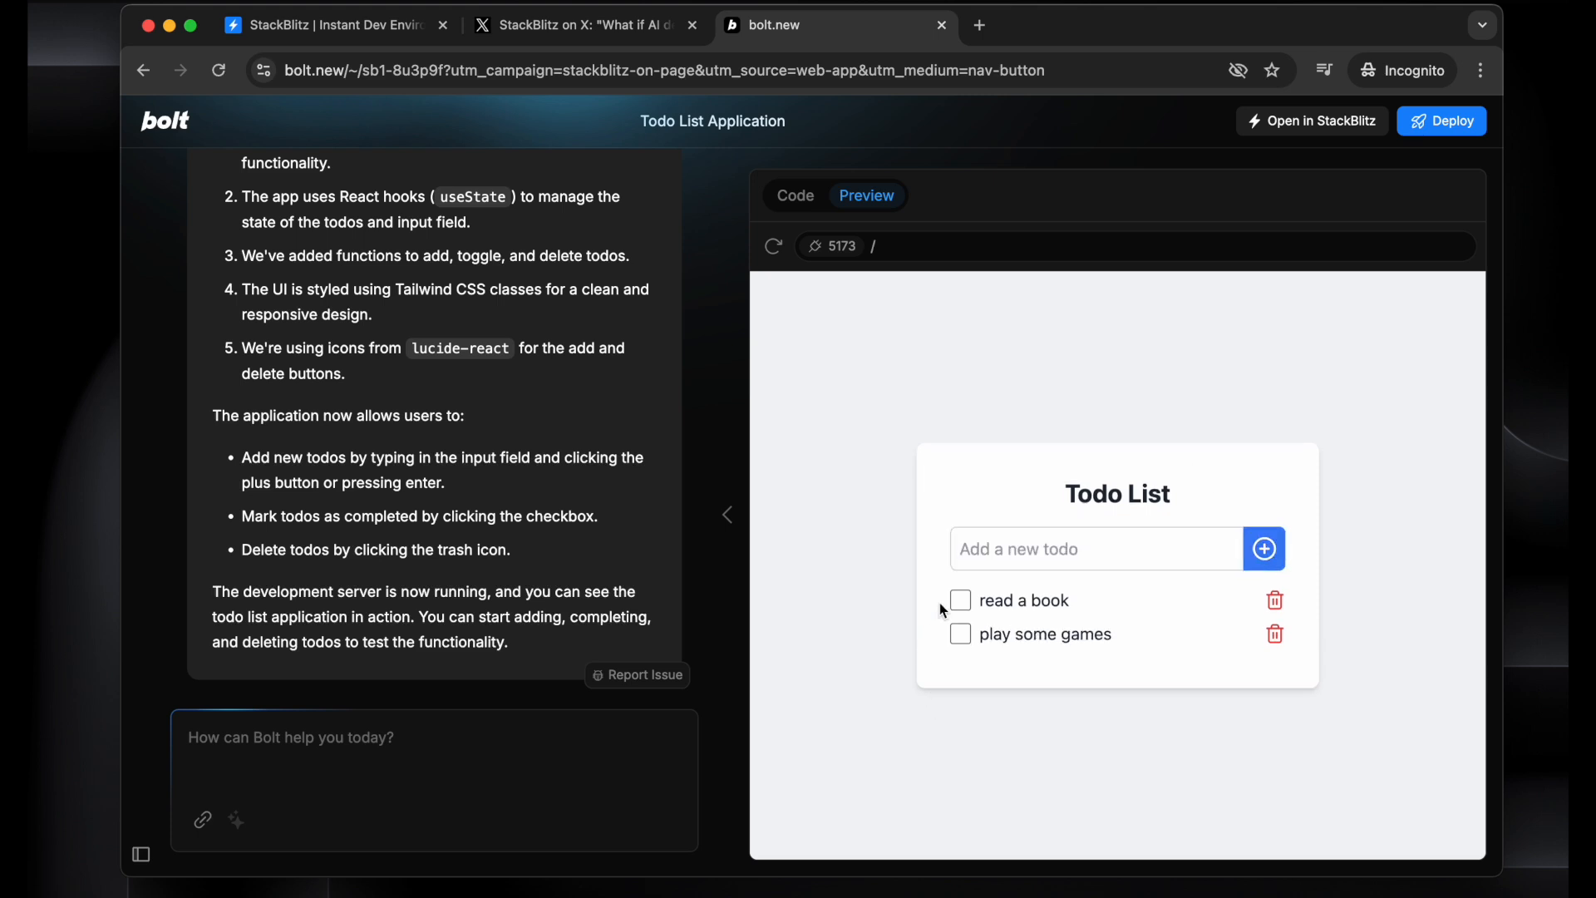
Mark 'read a book' completed and delete it, leaving 'play some games'
click(957, 600)
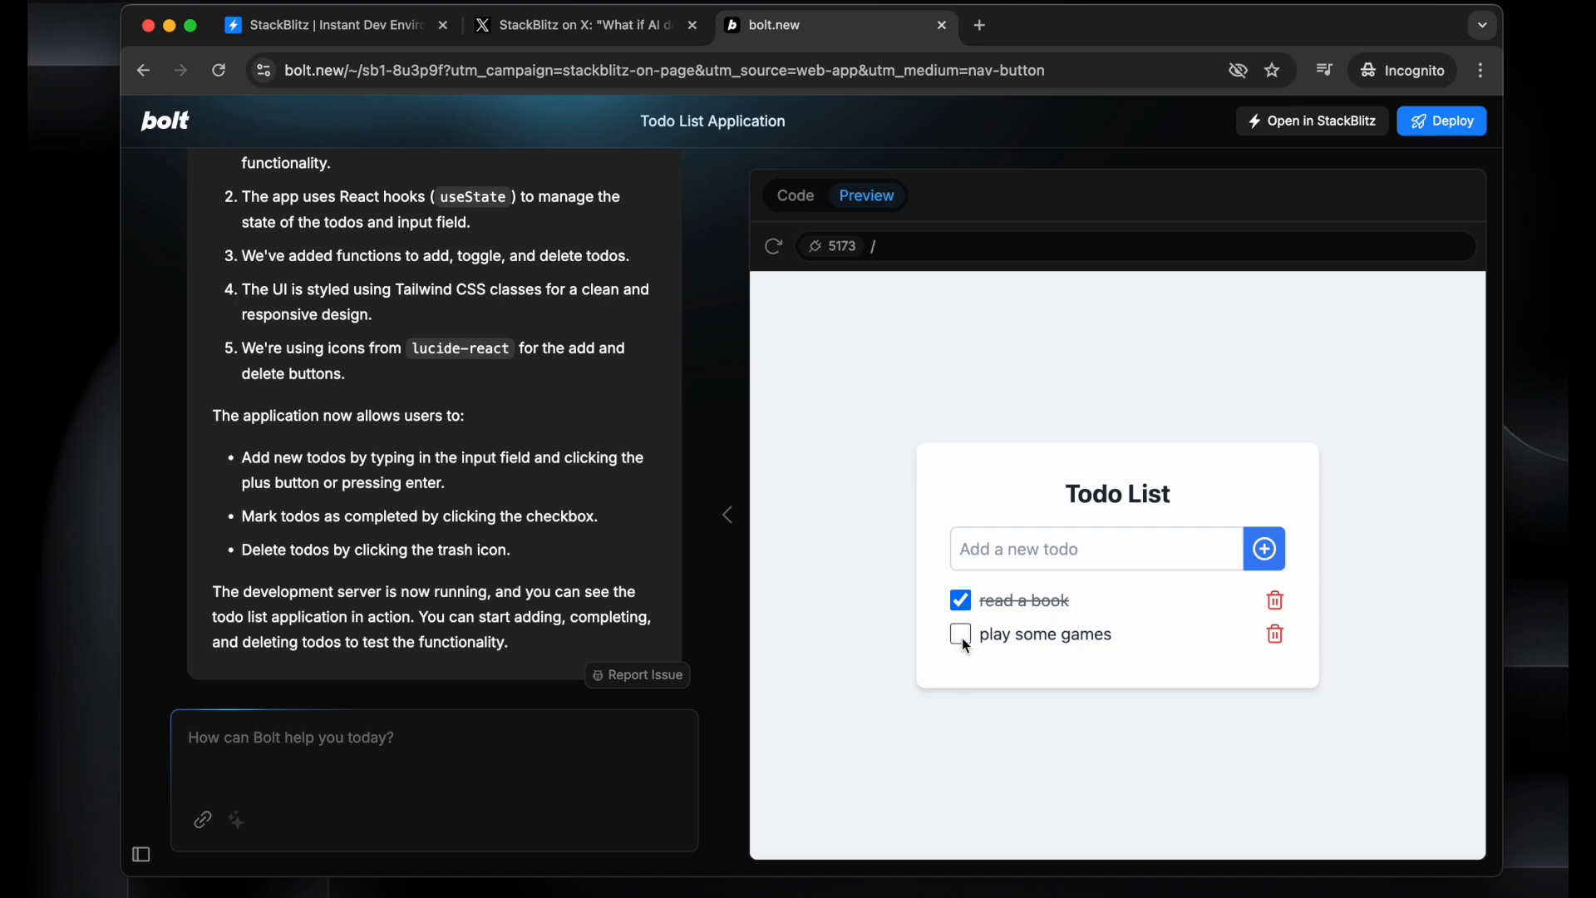
click(1274, 600)
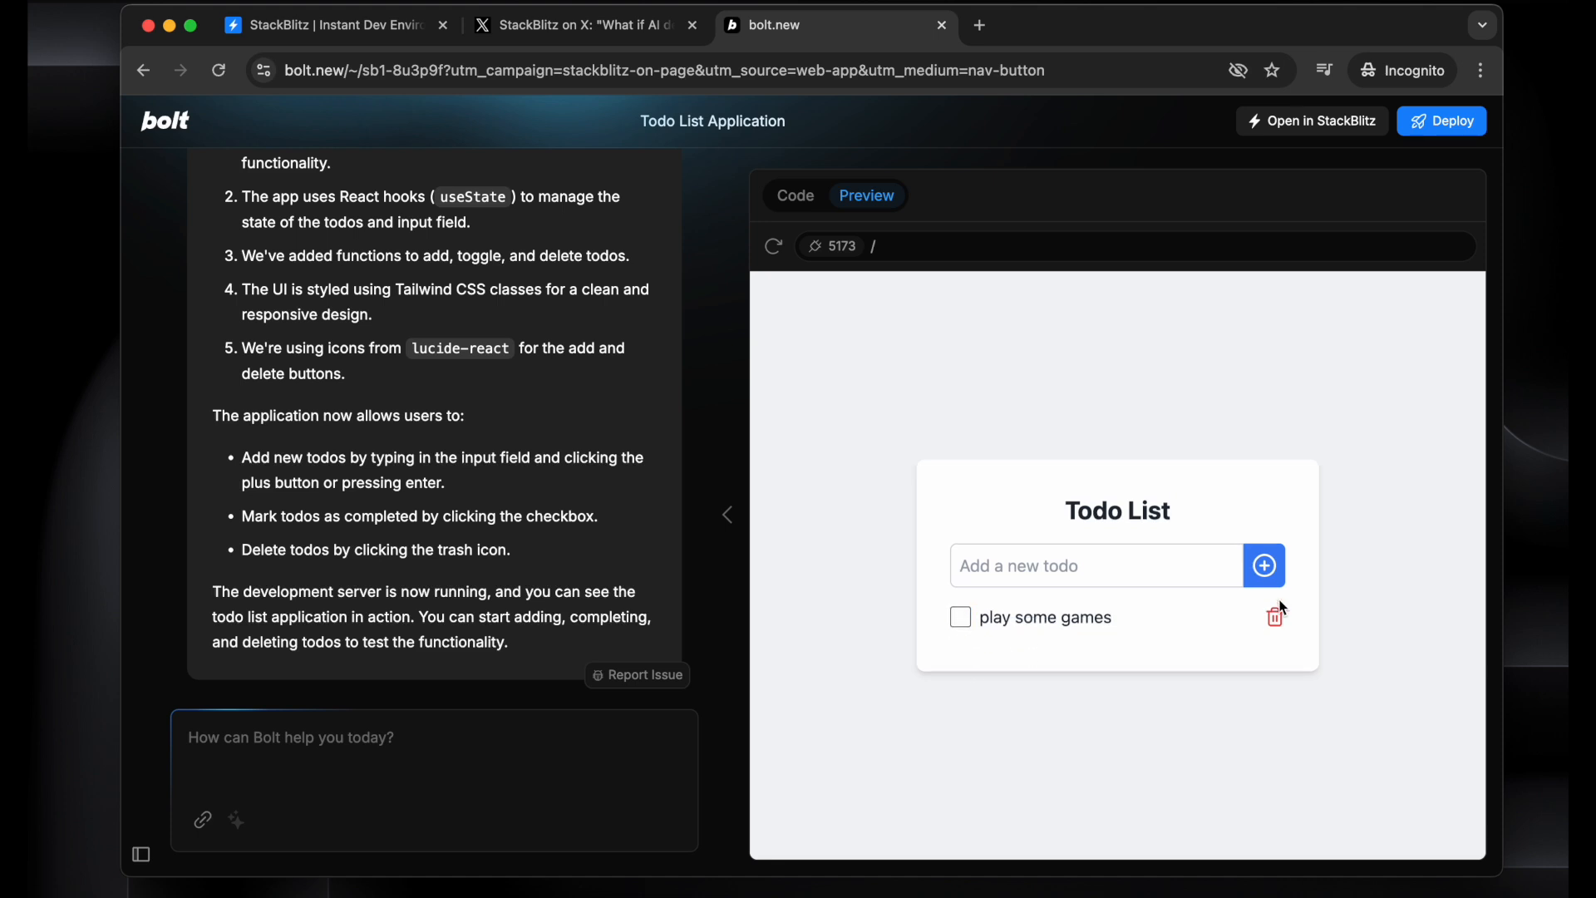
mouse_move(1107, 619)
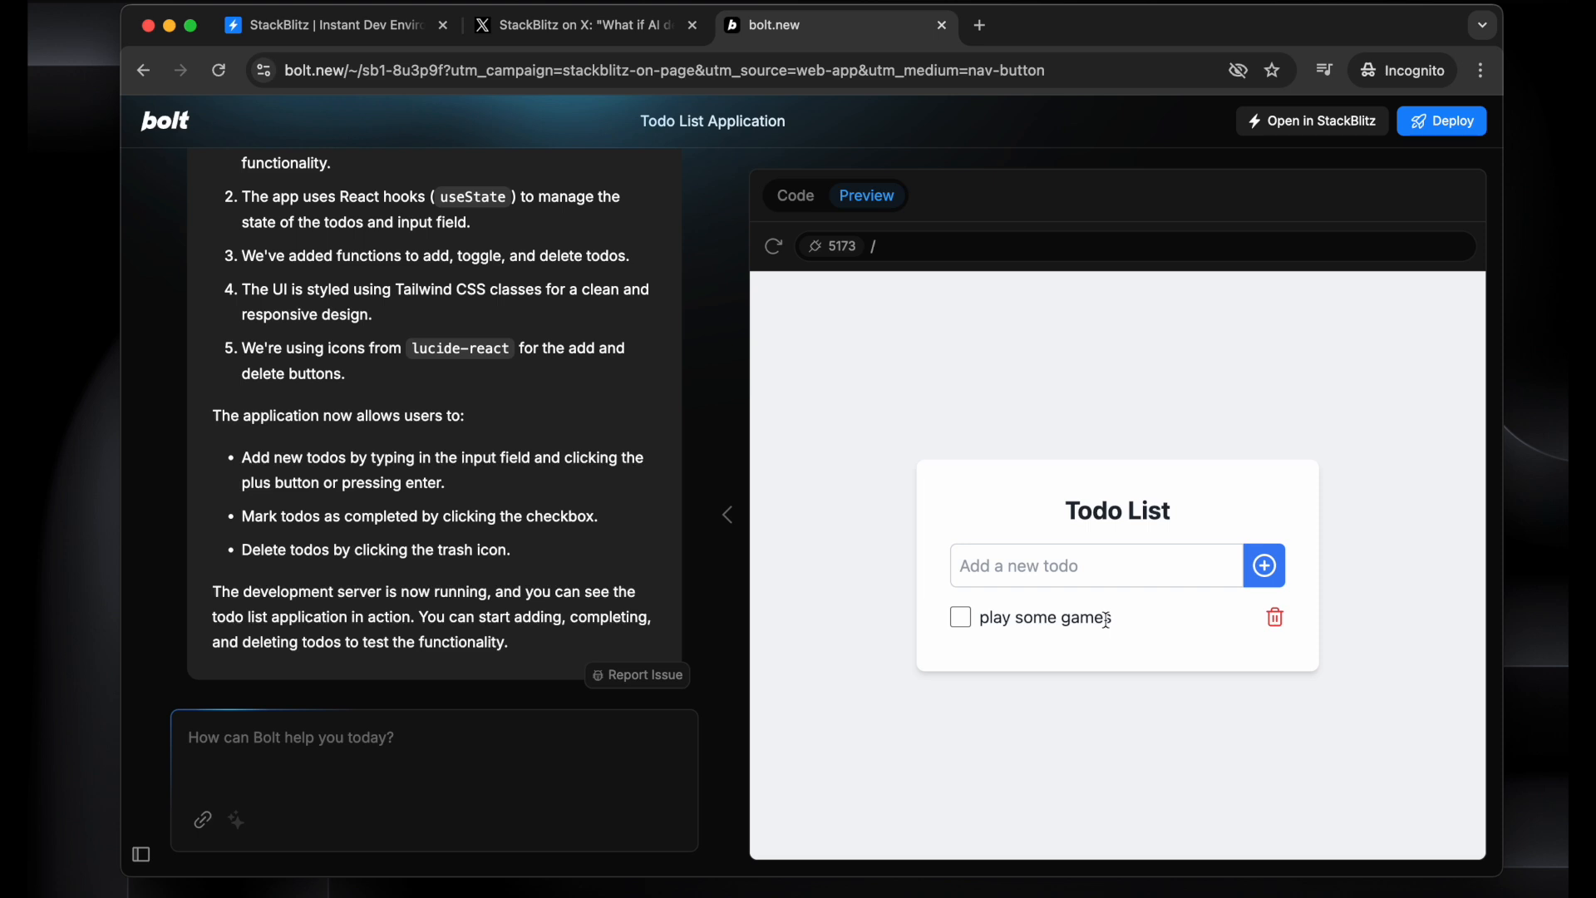
mouse_move(943, 433)
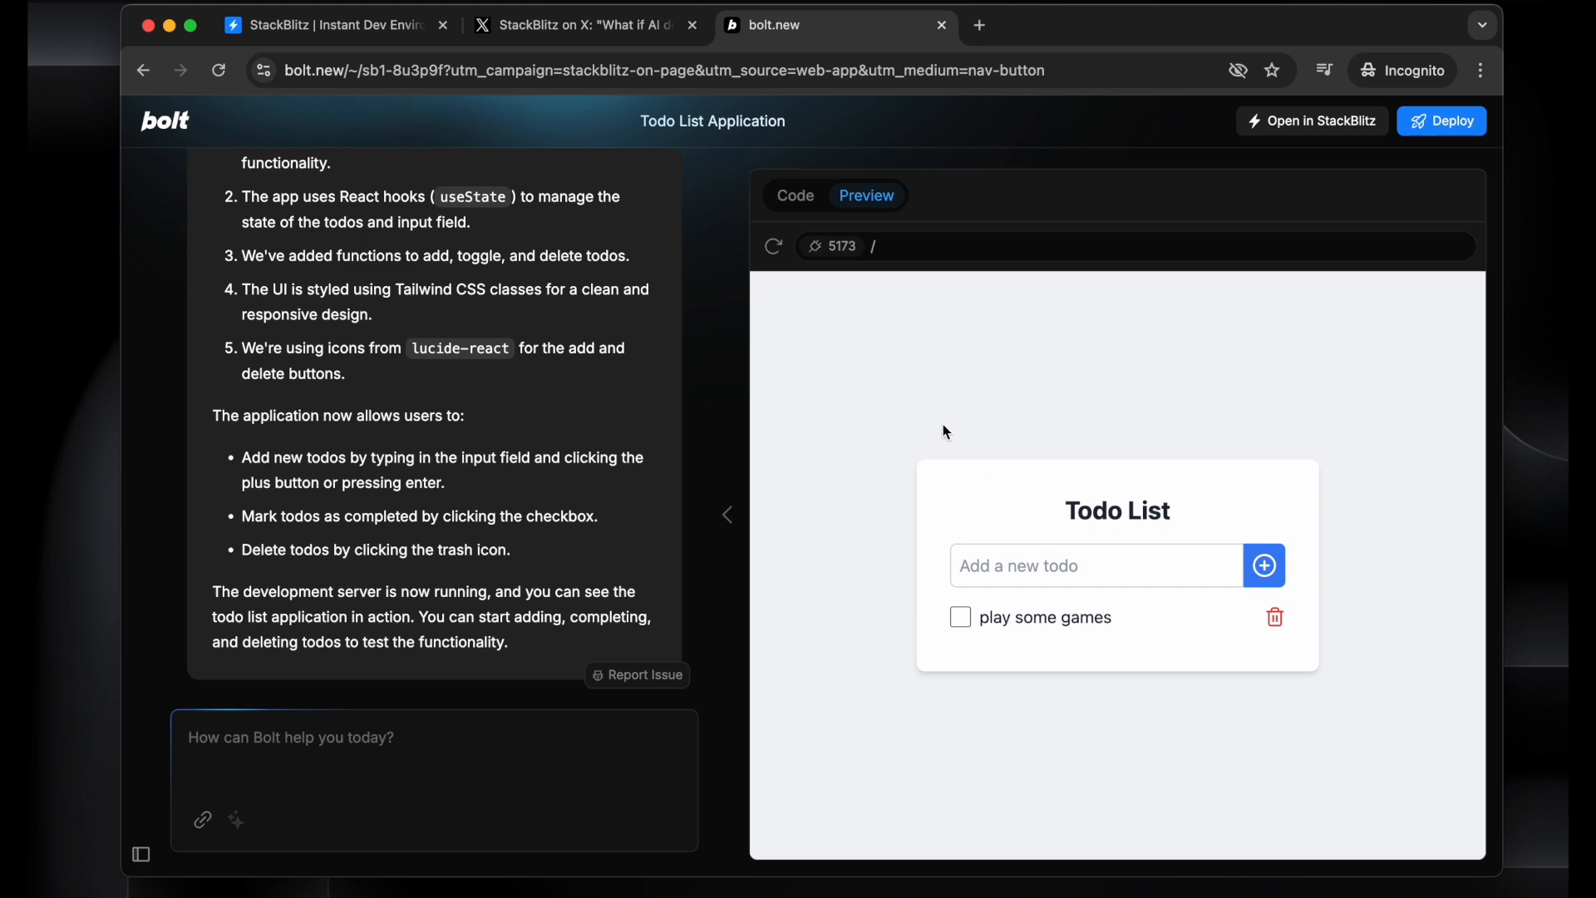
click(794, 196)
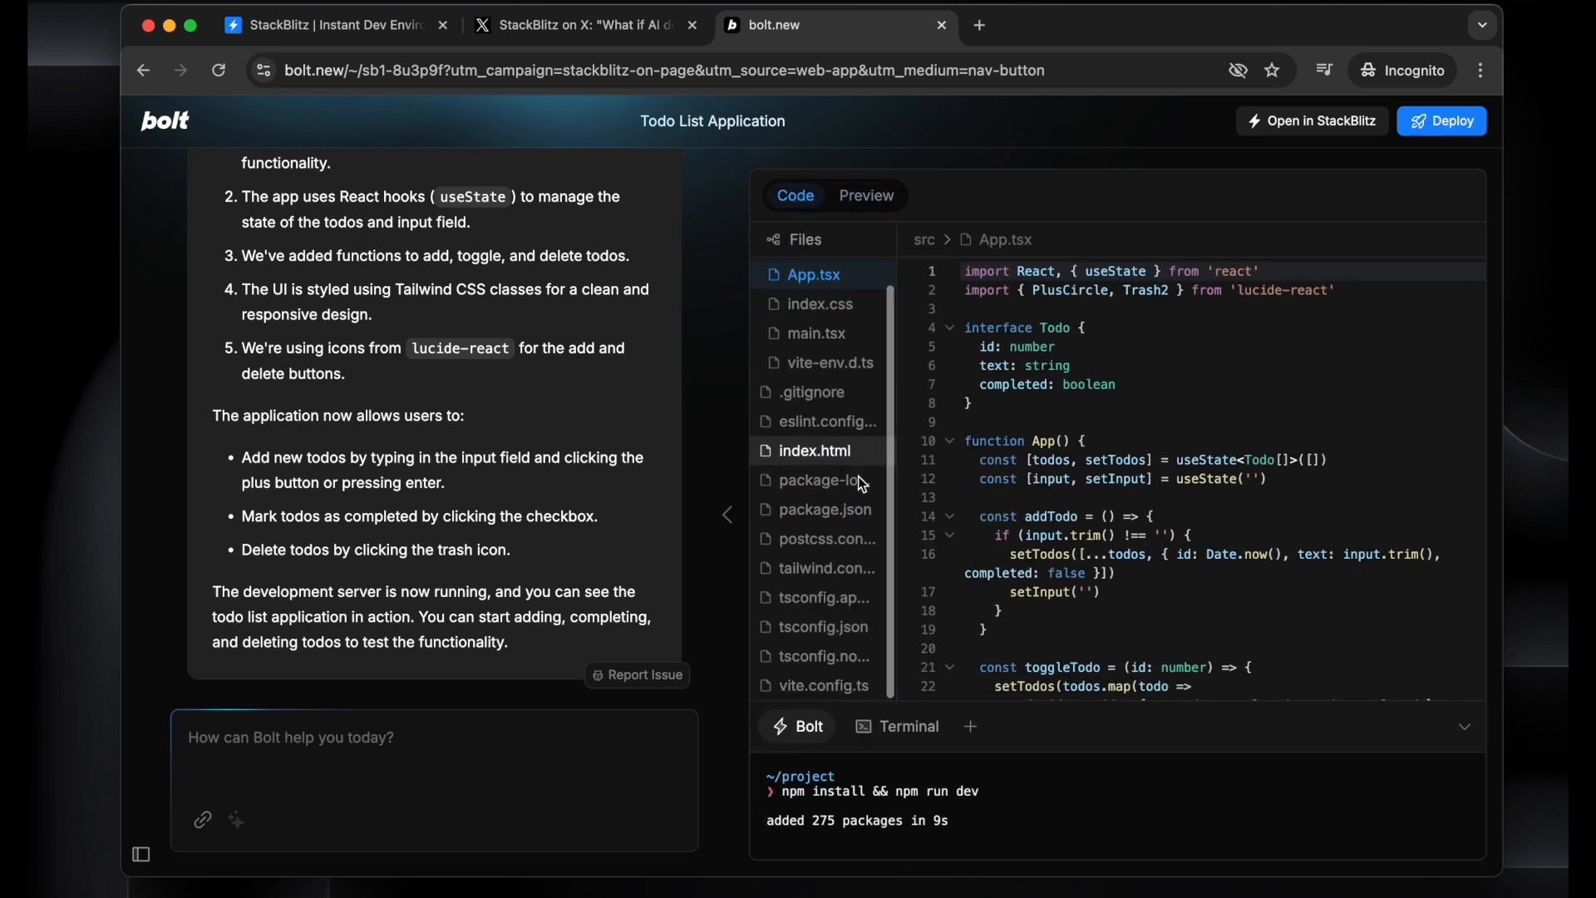
click(864, 196)
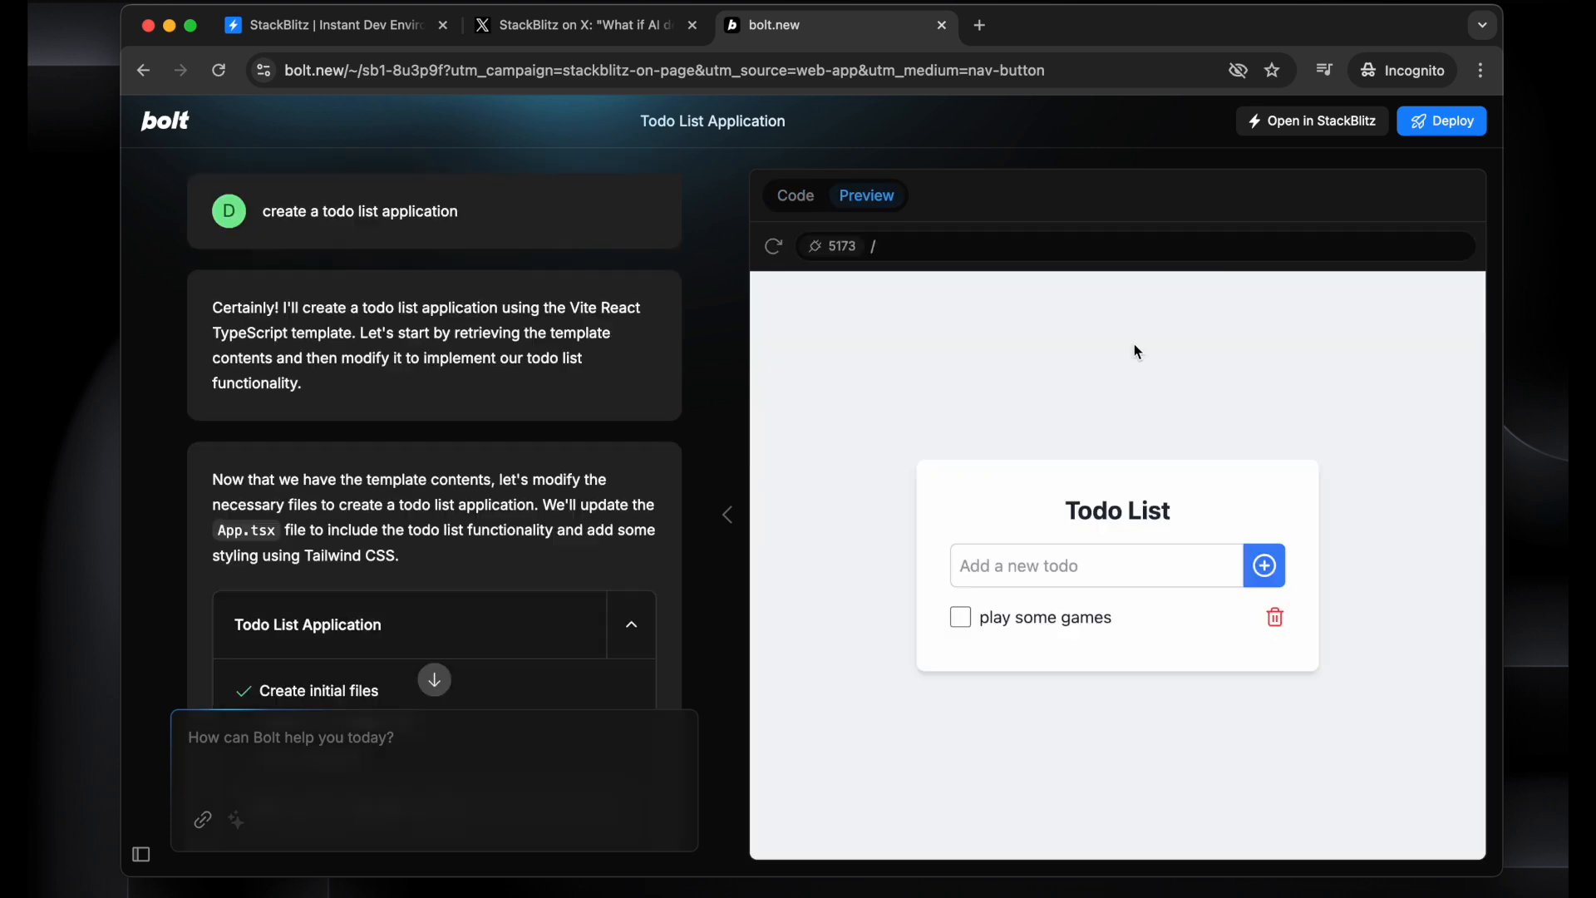